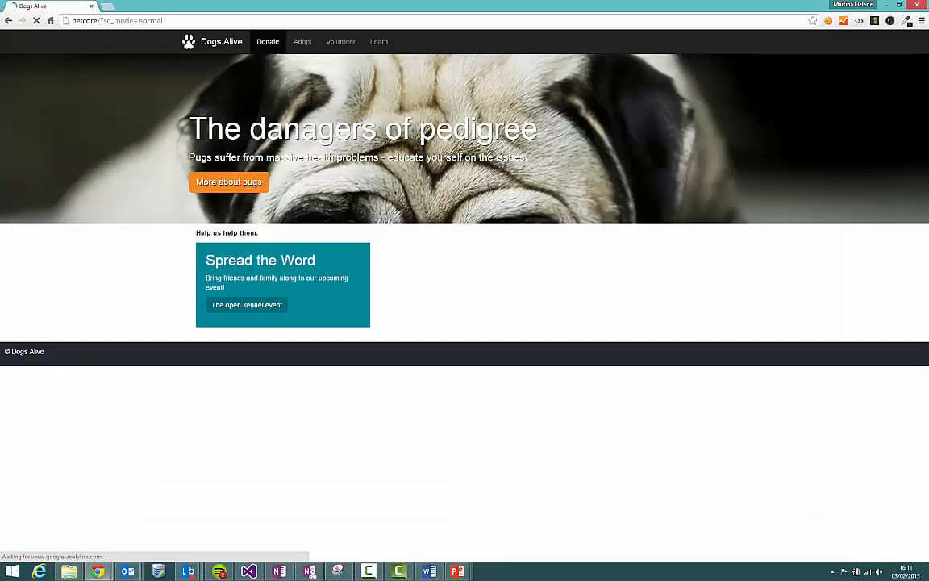
pyautogui.moveTo(67, 106)
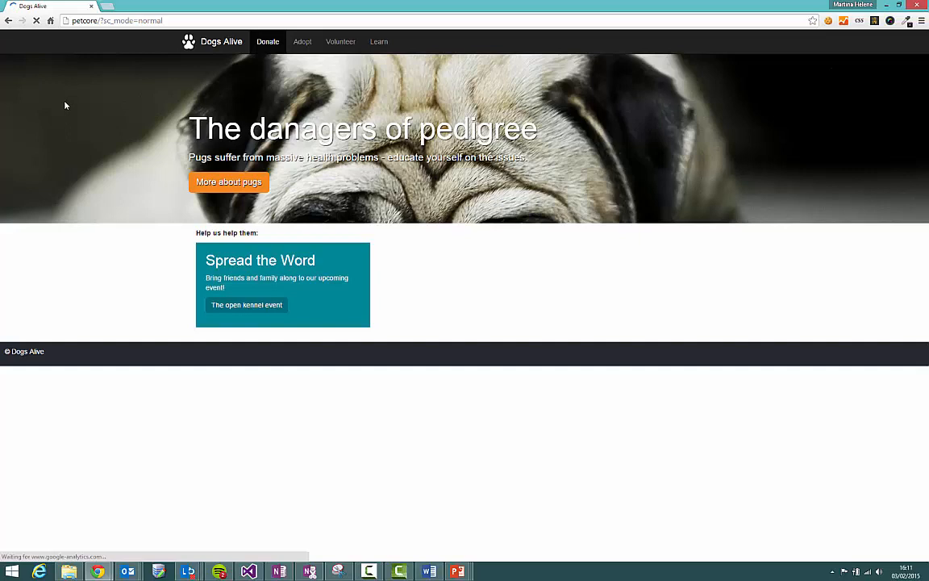
pyautogui.moveTo(61, 108)
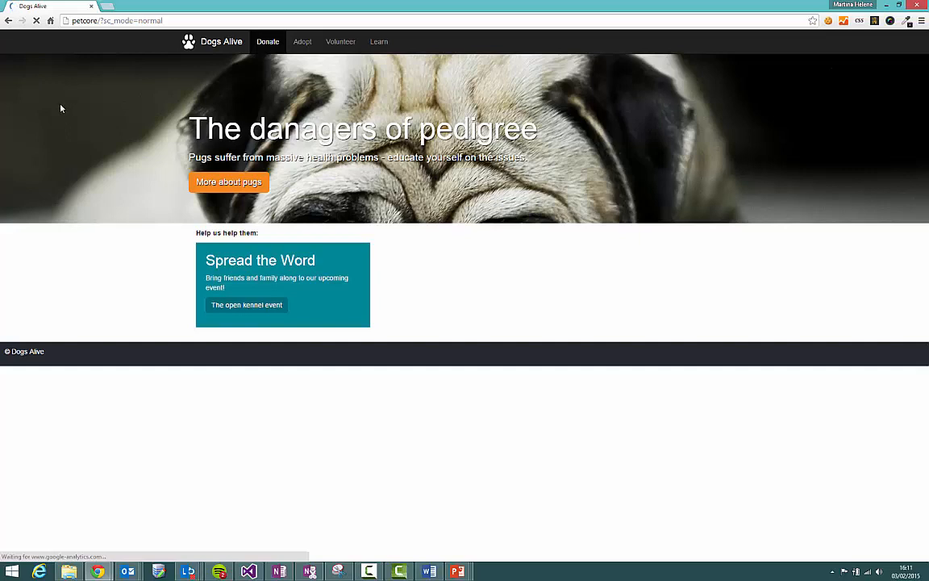
pyautogui.moveTo(194, 317)
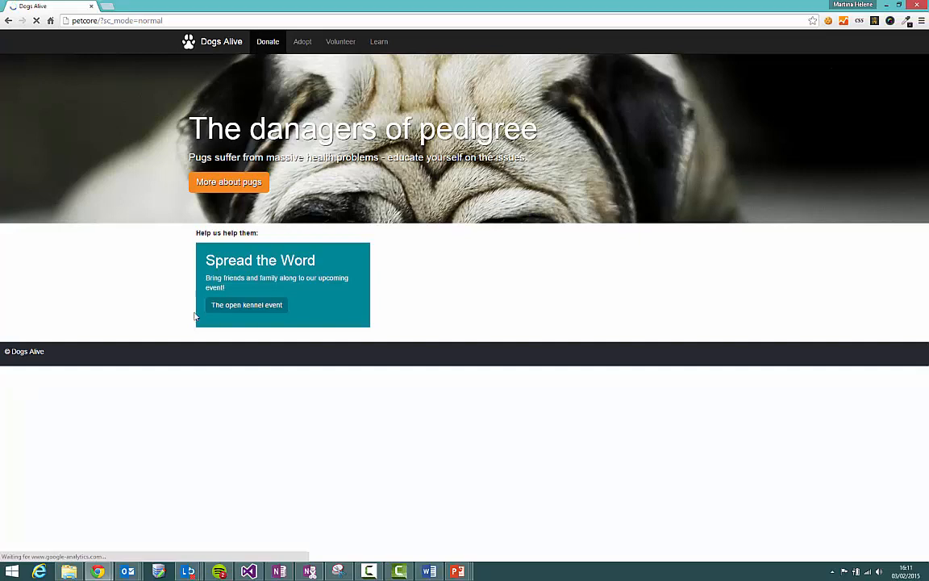
pyautogui.moveTo(339, 325)
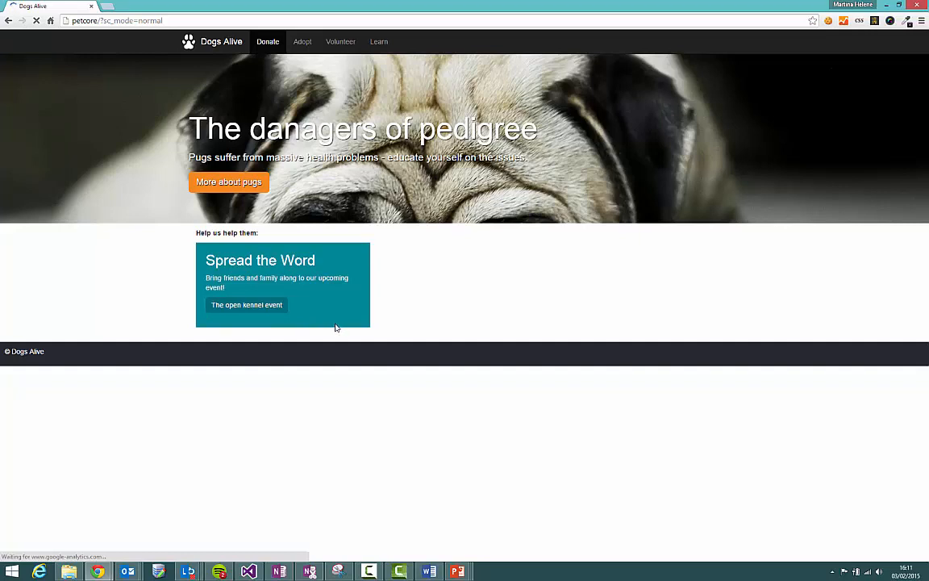
pyautogui.moveTo(331, 327)
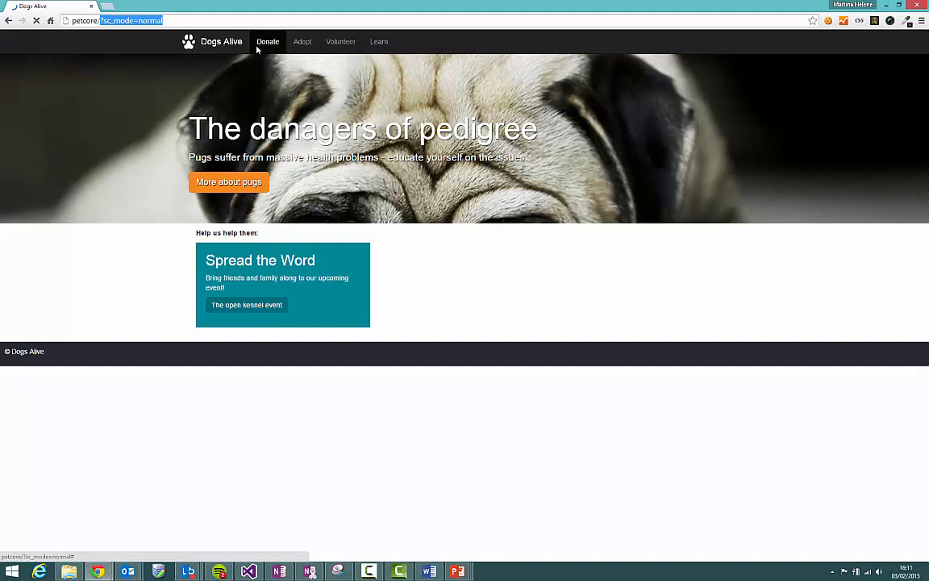
# Go to the petcore/sitecore login page and sign in with the stored user name and password.
pyautogui.write('sitecore')
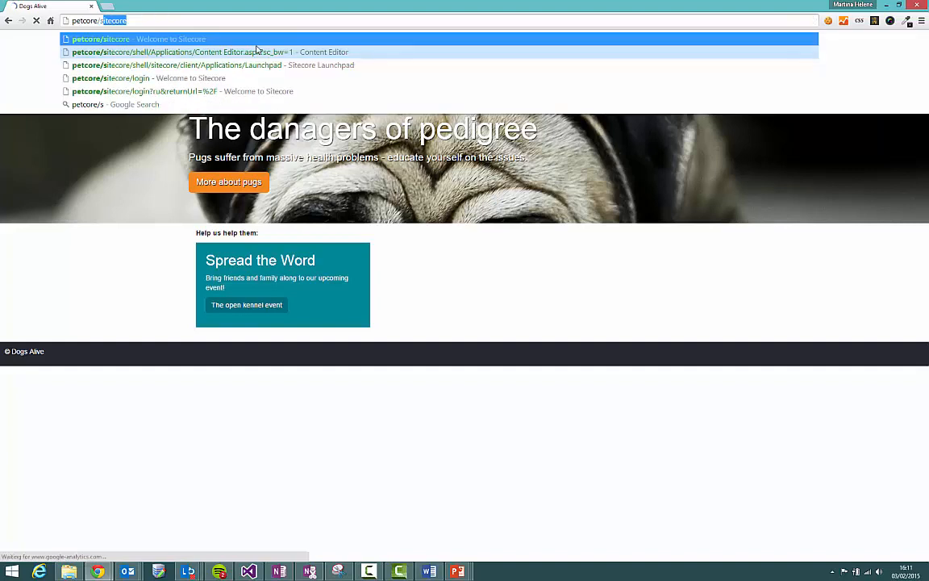
pyautogui.click(129, 78)
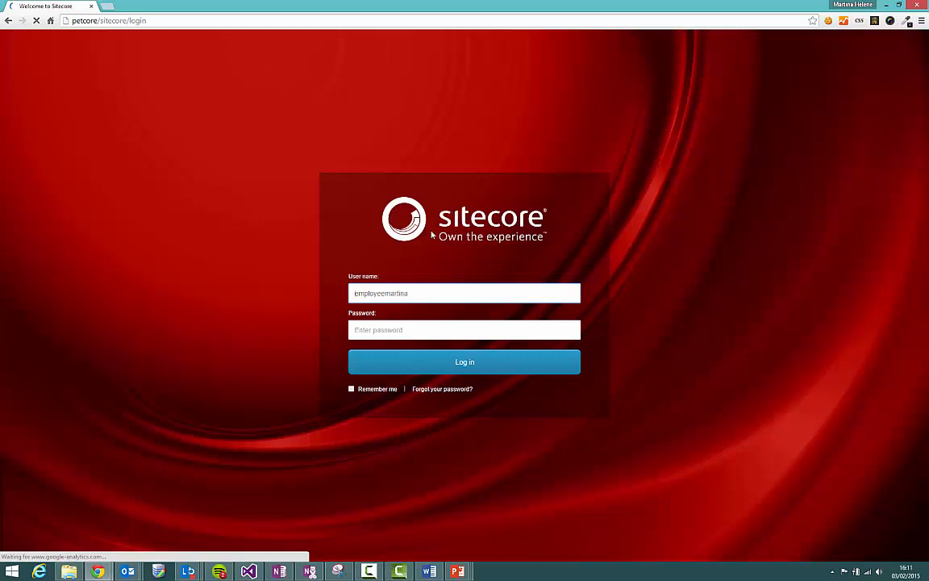
pyautogui.doubleClick(381, 292)
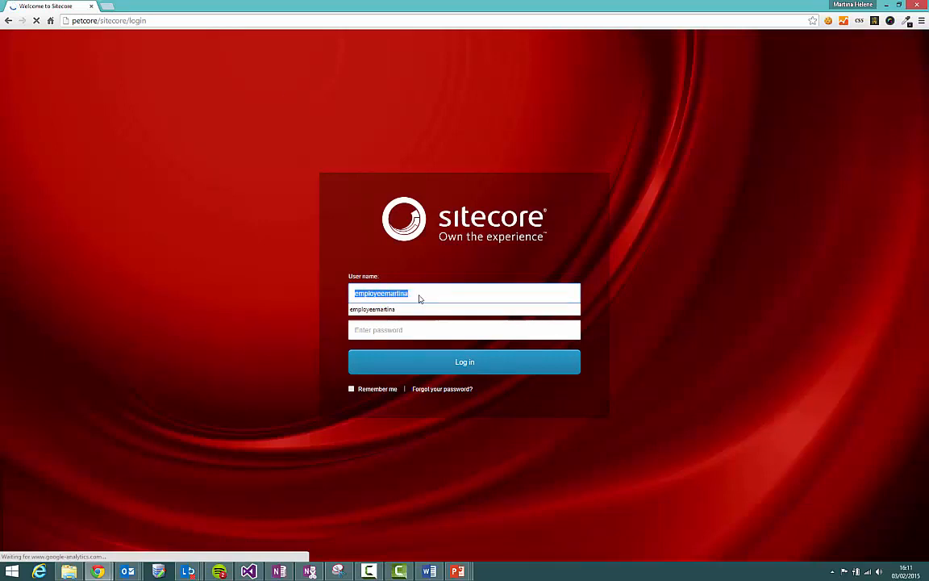
pyautogui.click(464, 330)
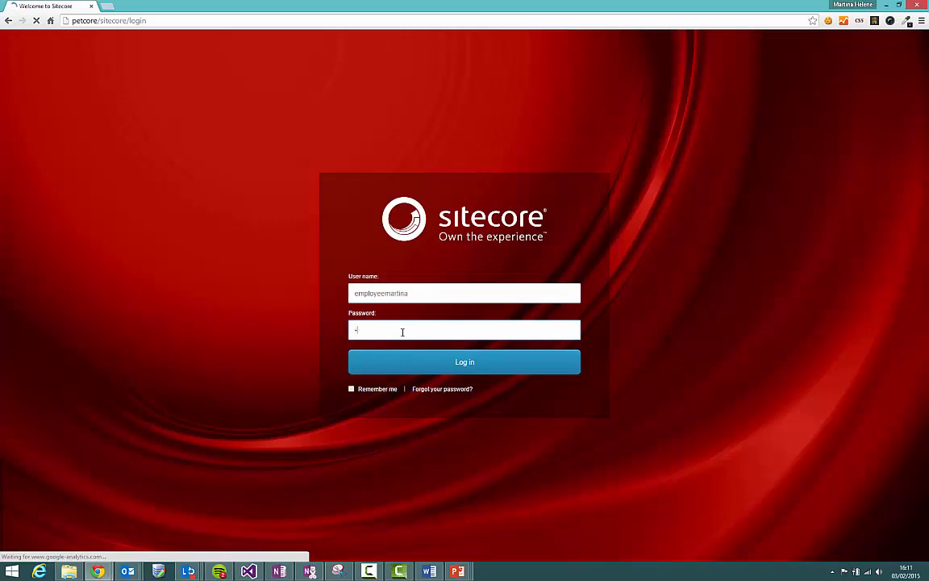
pyautogui.click(464, 361)
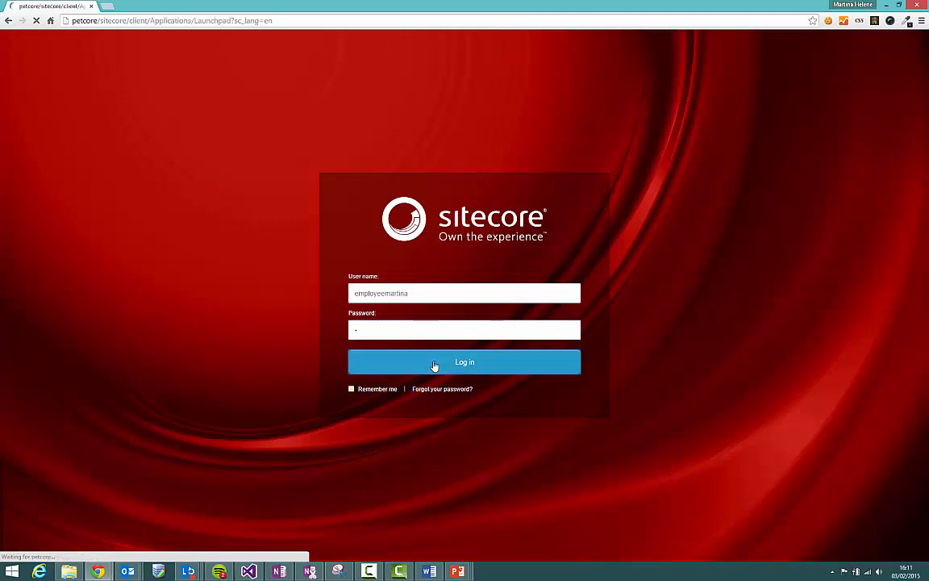
# Let the Launchpad load and decline Chrome's save-password prompt with Nope.
pyautogui.click(464, 362)
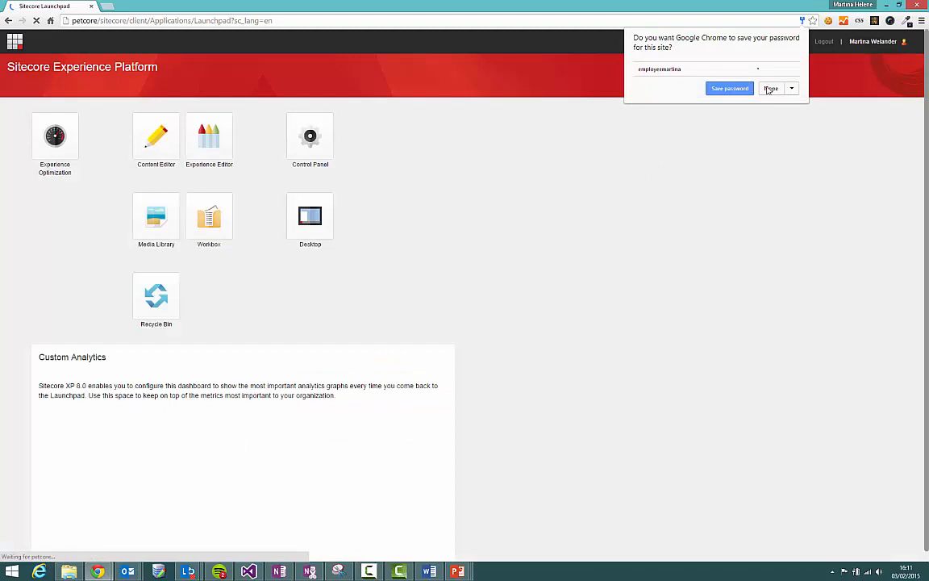
pyautogui.click(770, 88)
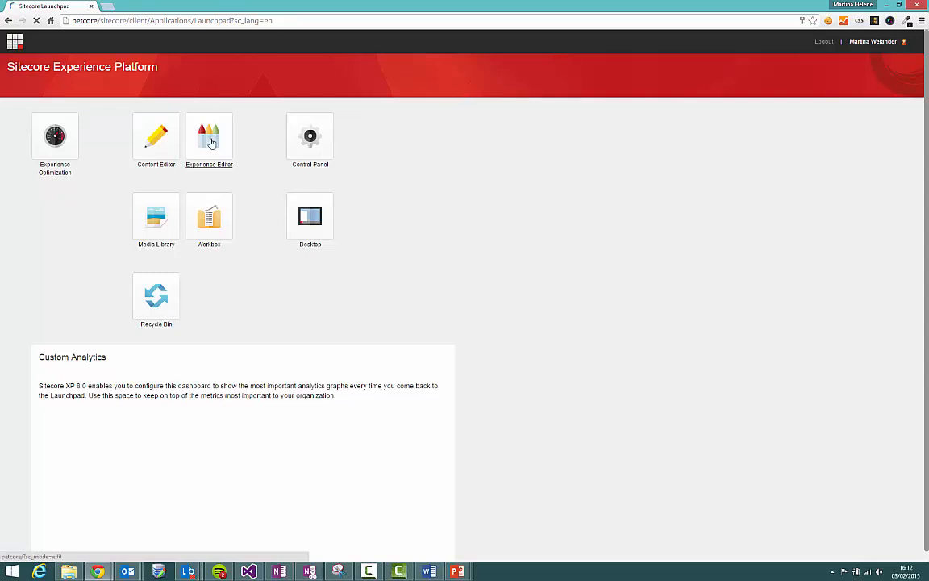
pyautogui.moveTo(210, 140)
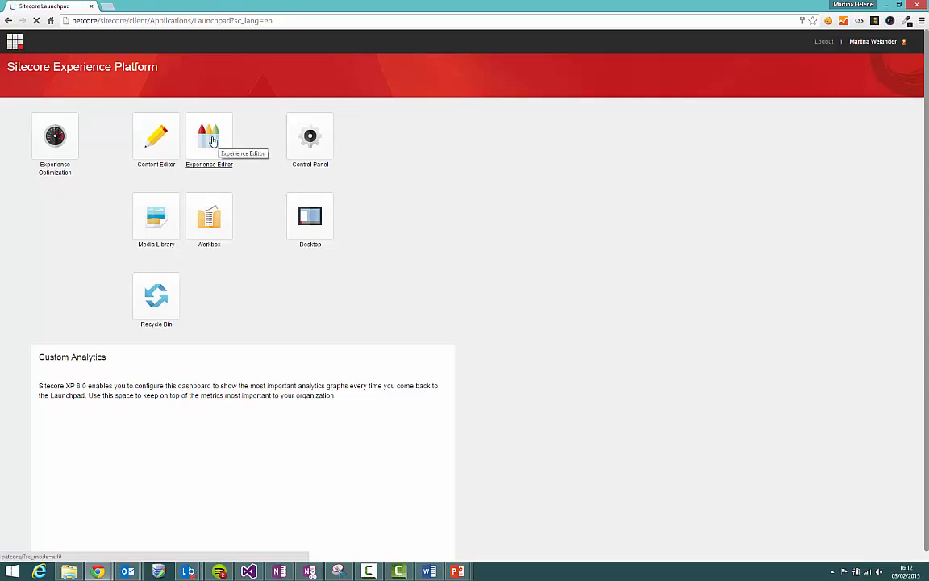
# Launch the Experience Editor tile to edit the Dogs Alive home page.
pyautogui.click(209, 135)
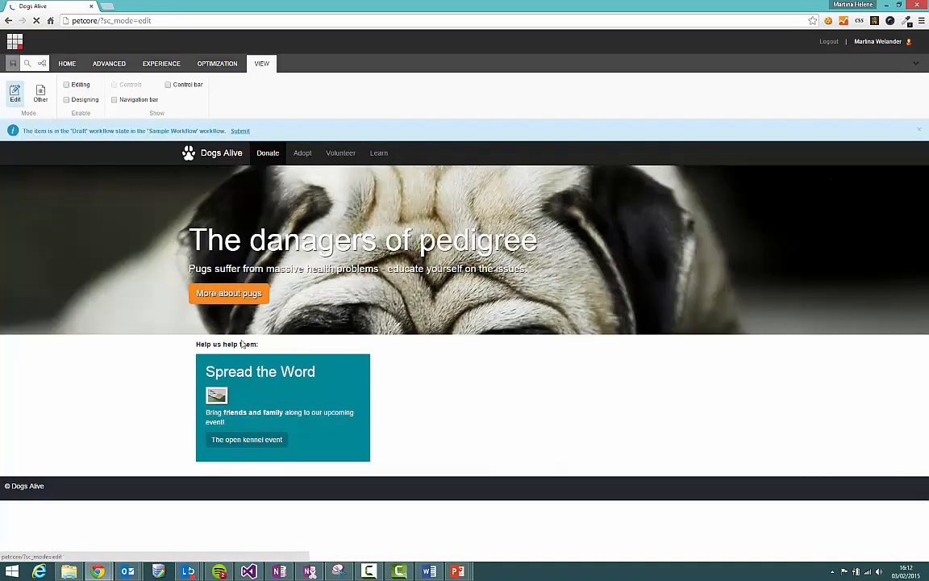
pyautogui.moveTo(514, 337)
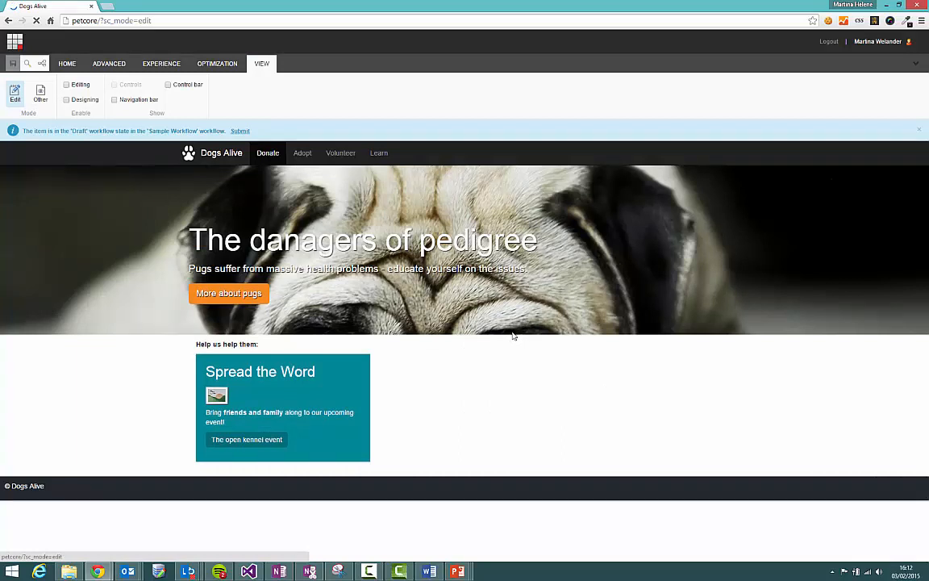
pyautogui.moveTo(301, 395)
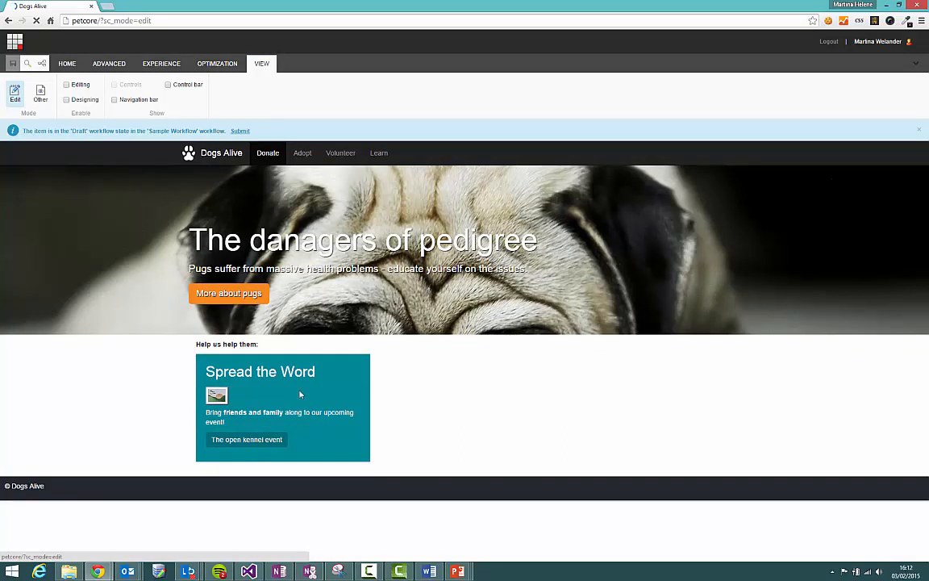
pyautogui.moveTo(429, 303)
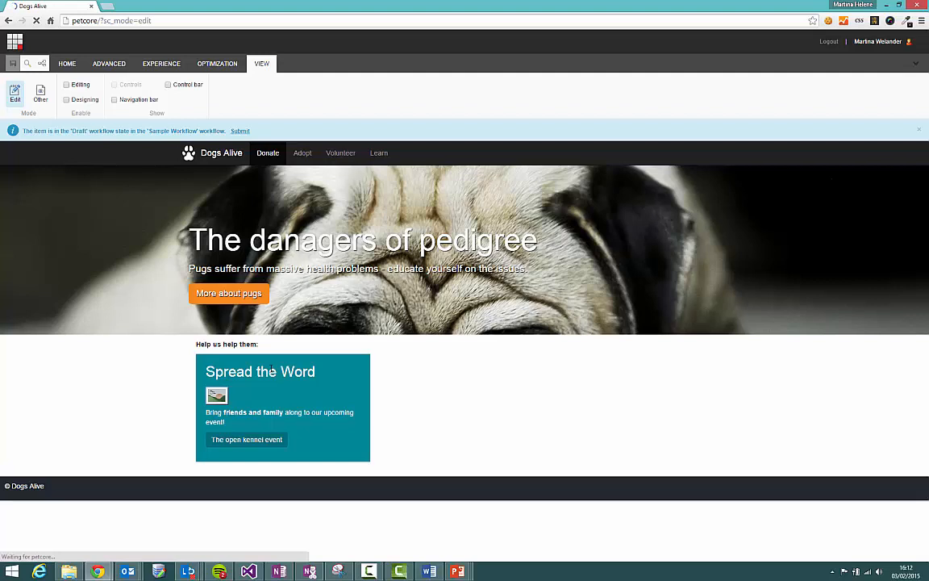
pyautogui.moveTo(205, 375)
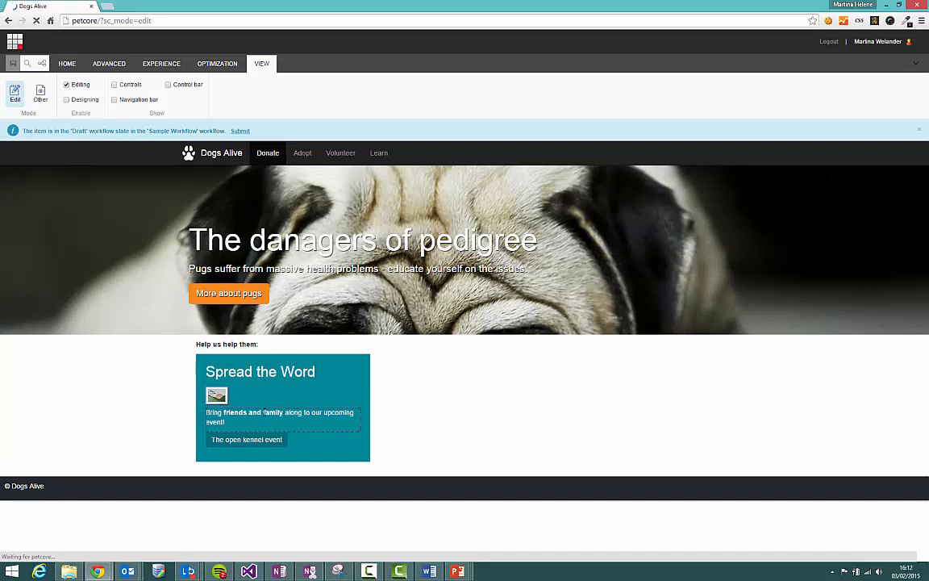
# Activate the 'Spread the Word' promotion title for inline editing and toggle the Controls display.
pyautogui.click(260, 372)
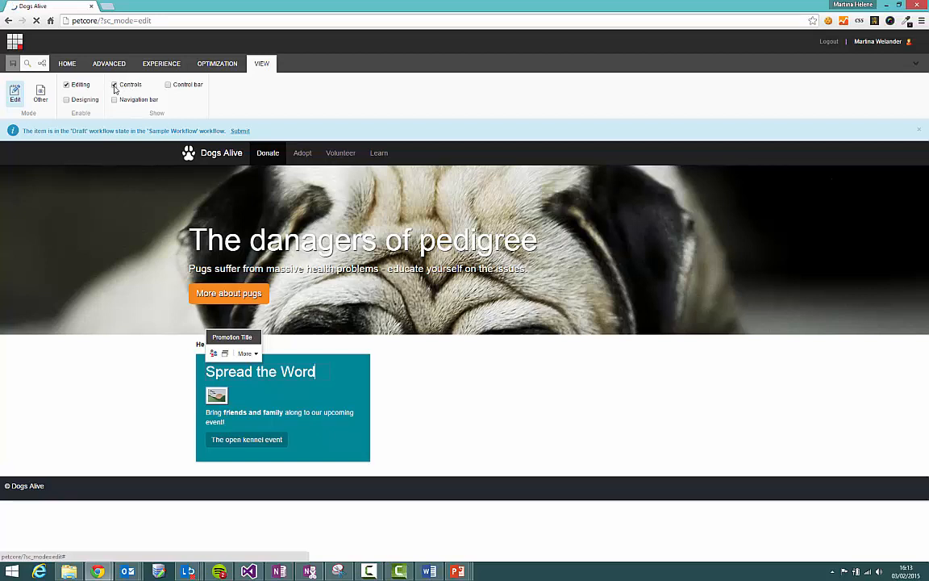
pyautogui.click(115, 85)
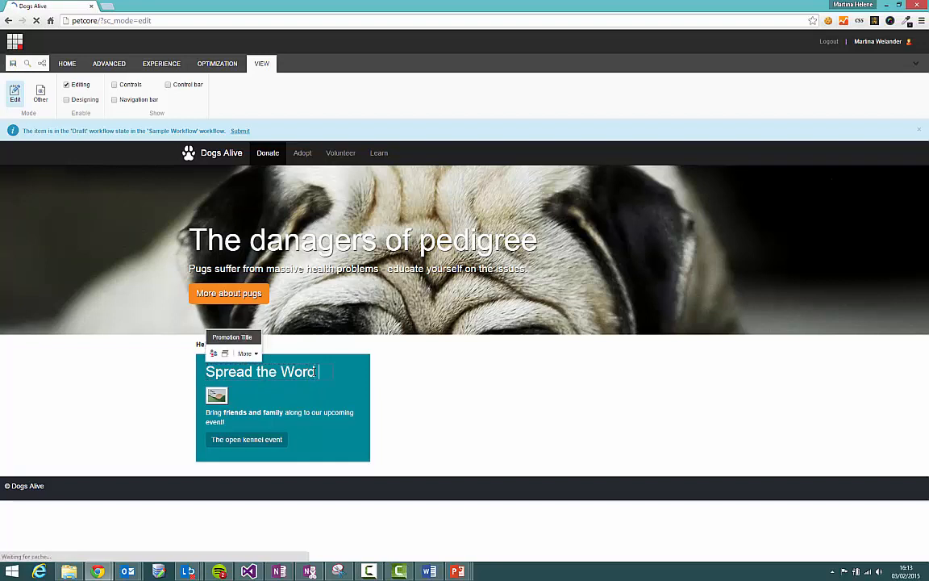
# Extend the promotion title to read 'Spread the Word about us', correcting the 'uz' typo.
pyautogui.write('abou')
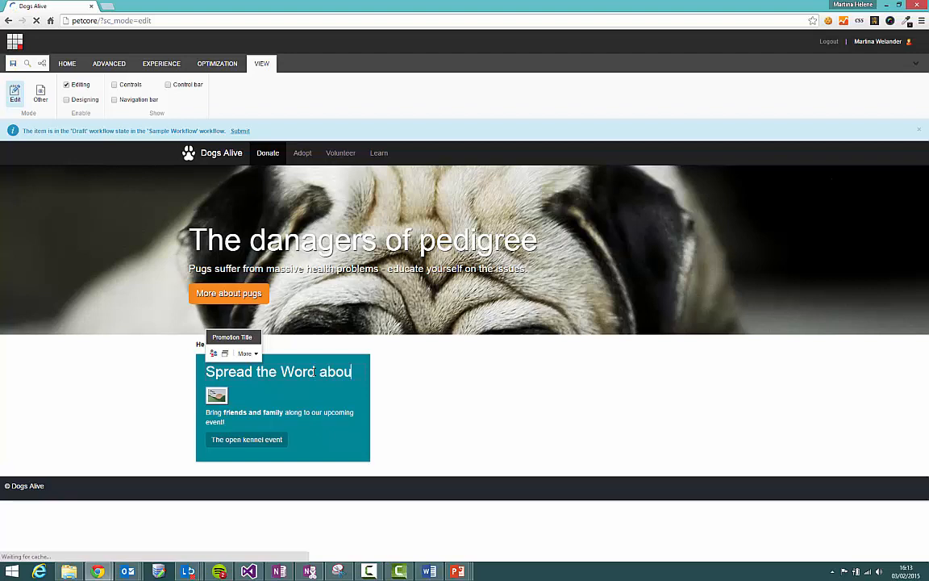
pyautogui.write('uz')
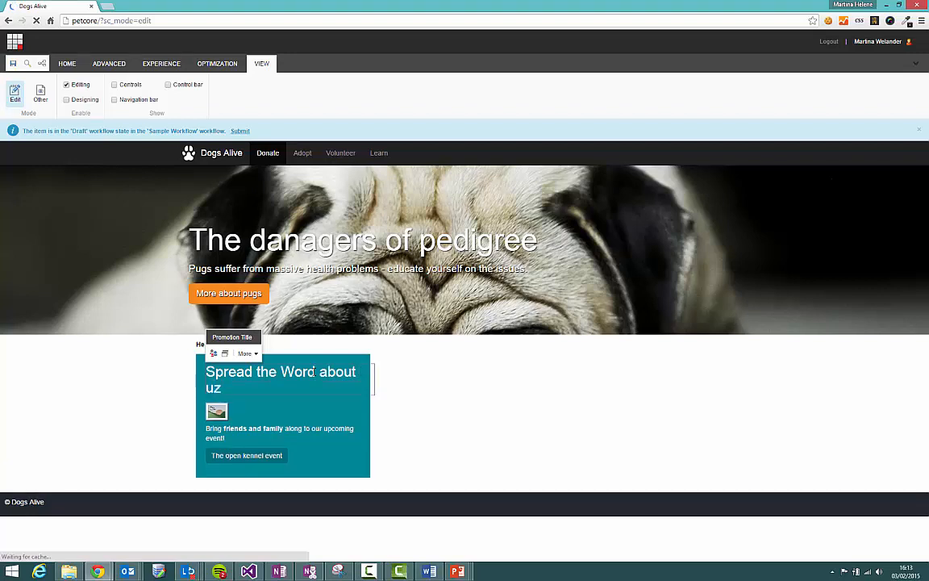
pyautogui.write('us')
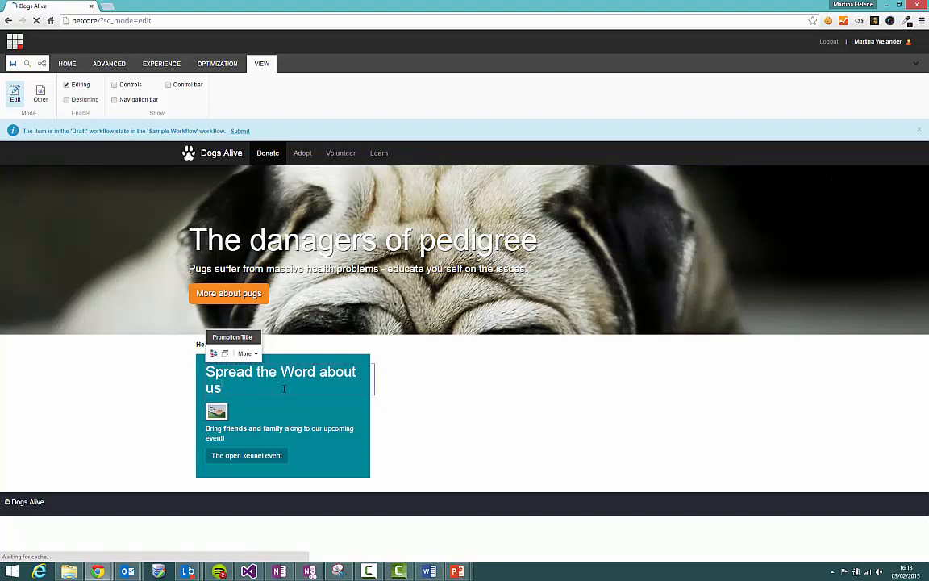
pyautogui.moveTo(288, 422)
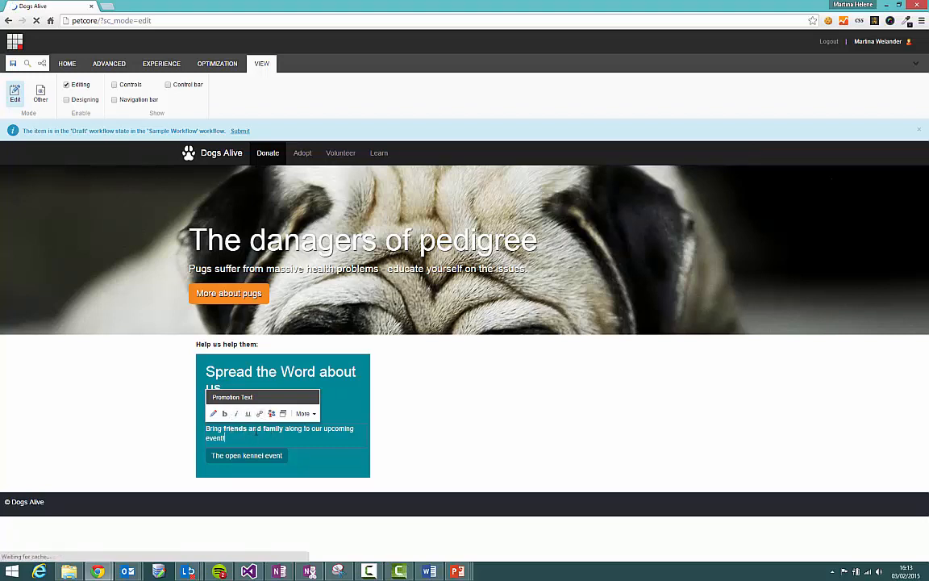
# Select the word 'upcoming' in the promotion text to italicize it.
pyautogui.doubleClick(338, 429)
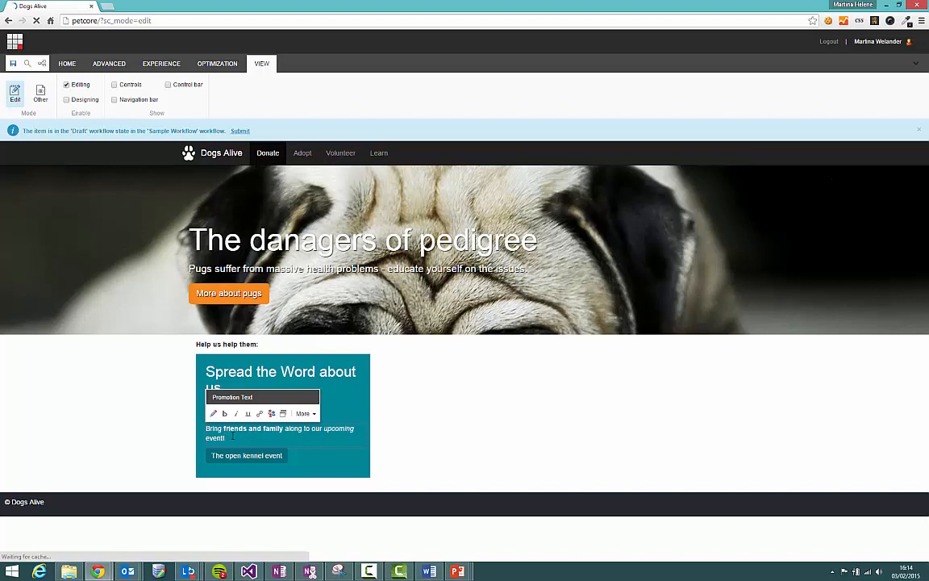
pyautogui.moveTo(213, 414)
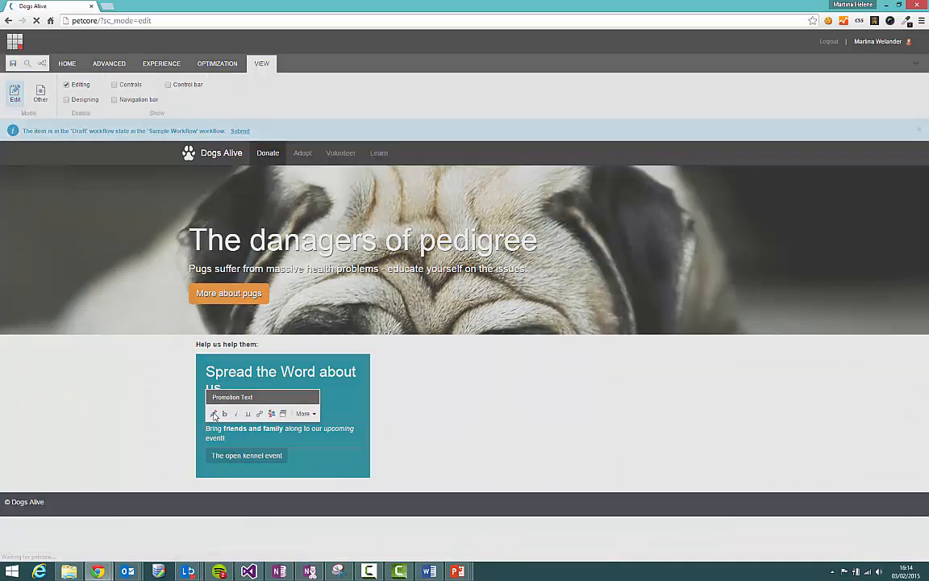
pyautogui.click(216, 413)
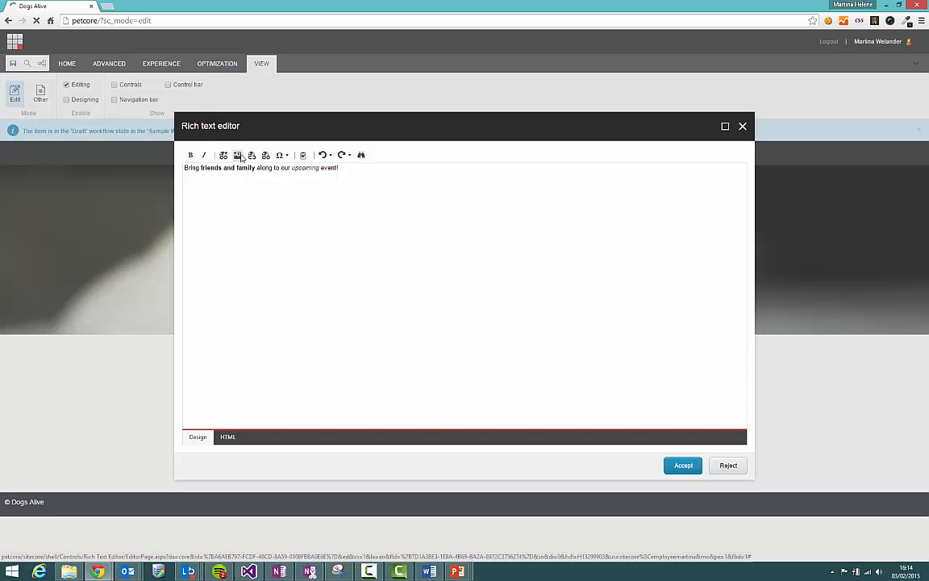
pyautogui.moveTo(252, 157)
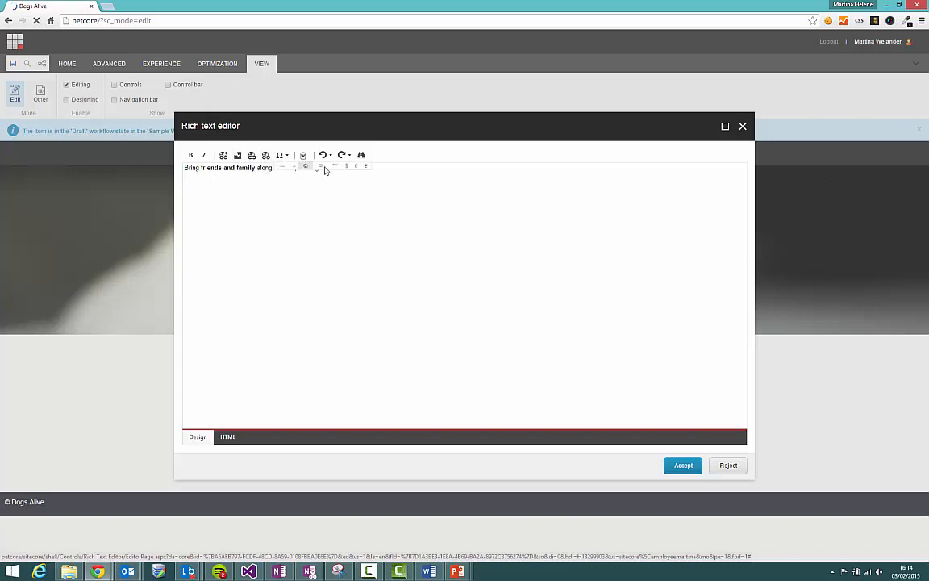
pyautogui.write('to our upcoming event!')
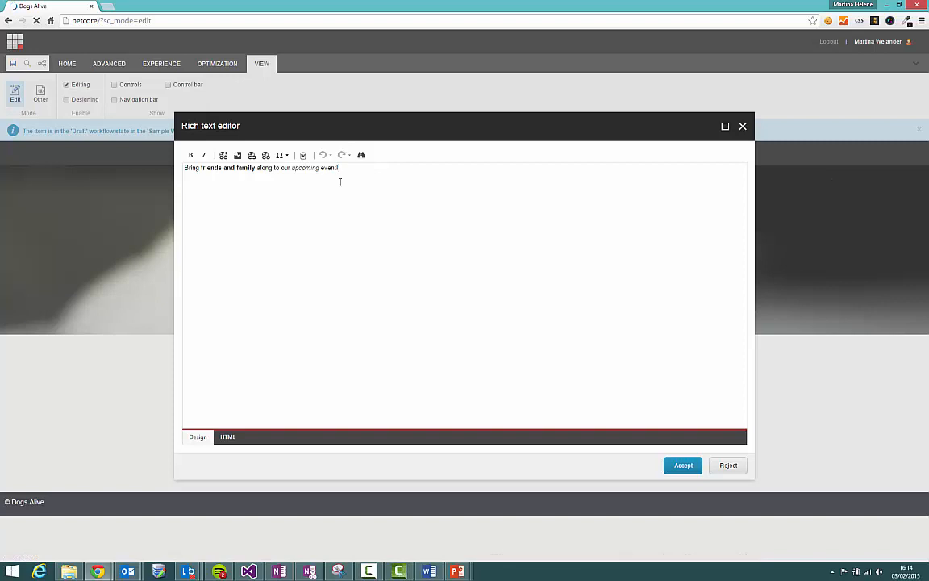
pyautogui.moveTo(320, 298)
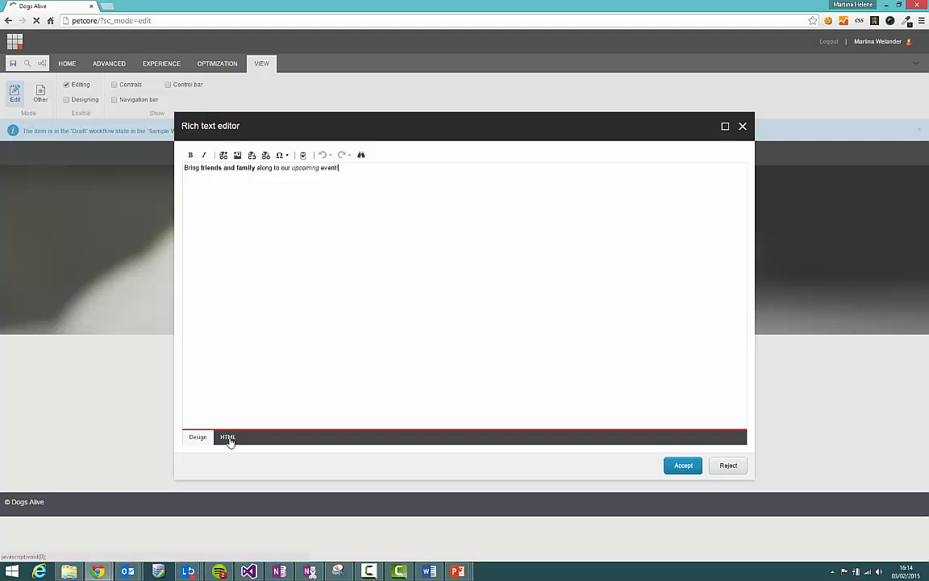
pyautogui.click(228, 437)
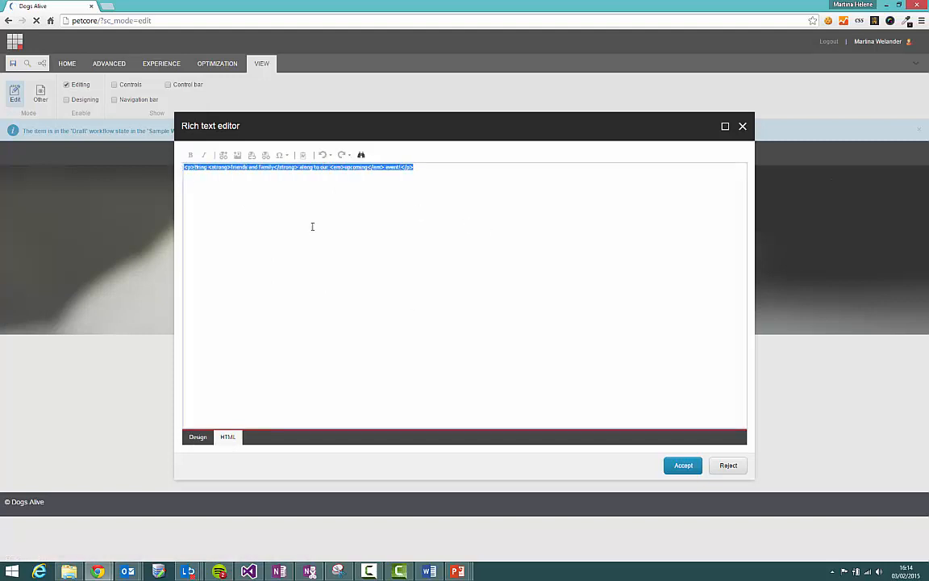
pyautogui.moveTo(197, 398)
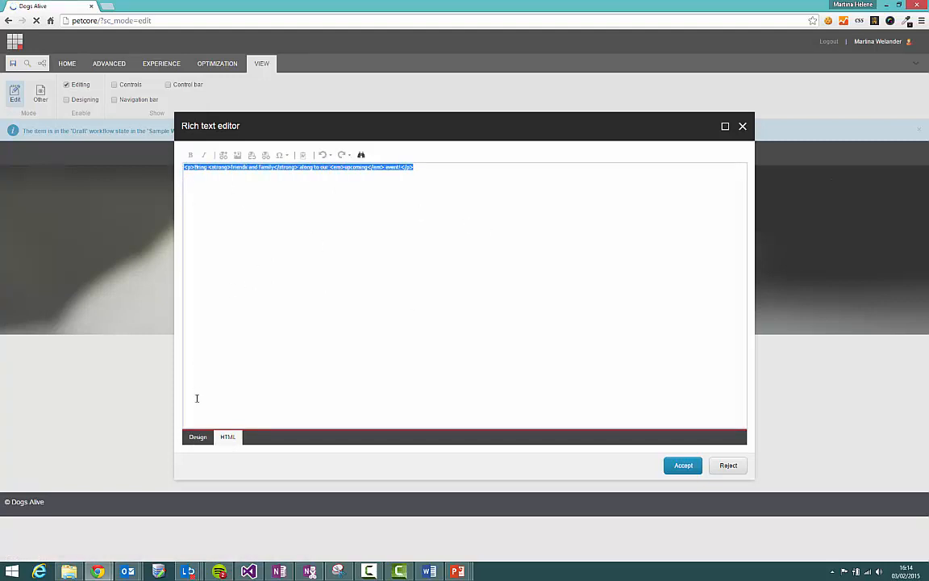
pyautogui.click(198, 436)
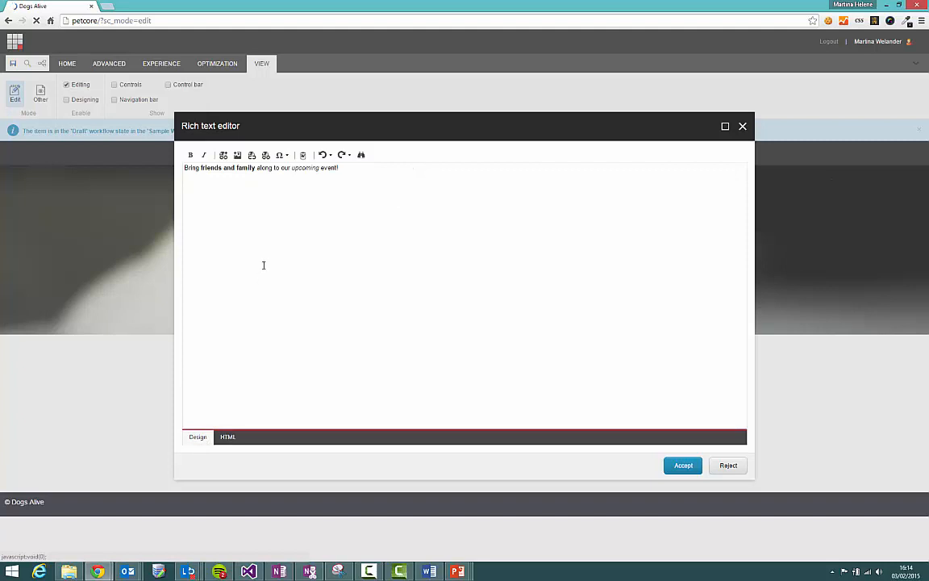
pyautogui.moveTo(291, 266)
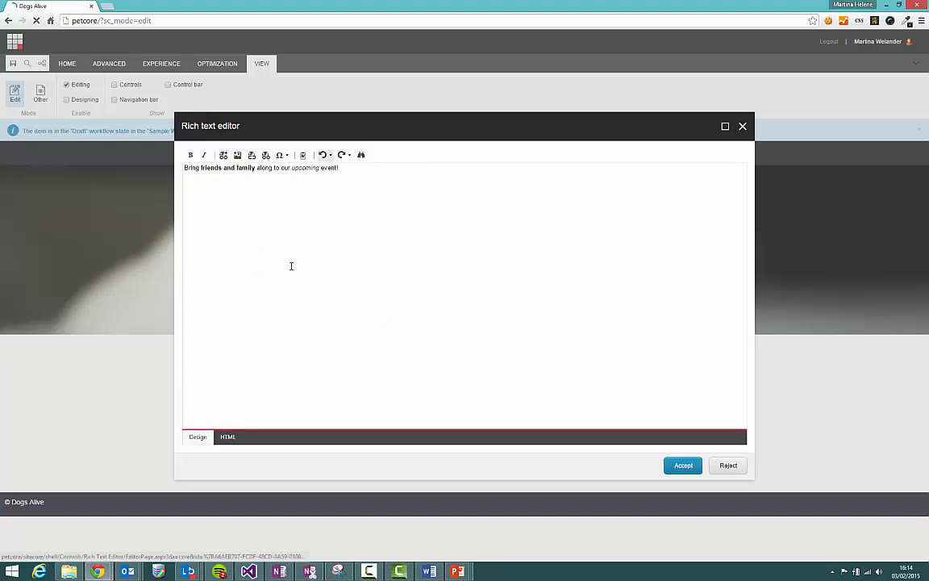
pyautogui.click(683, 465)
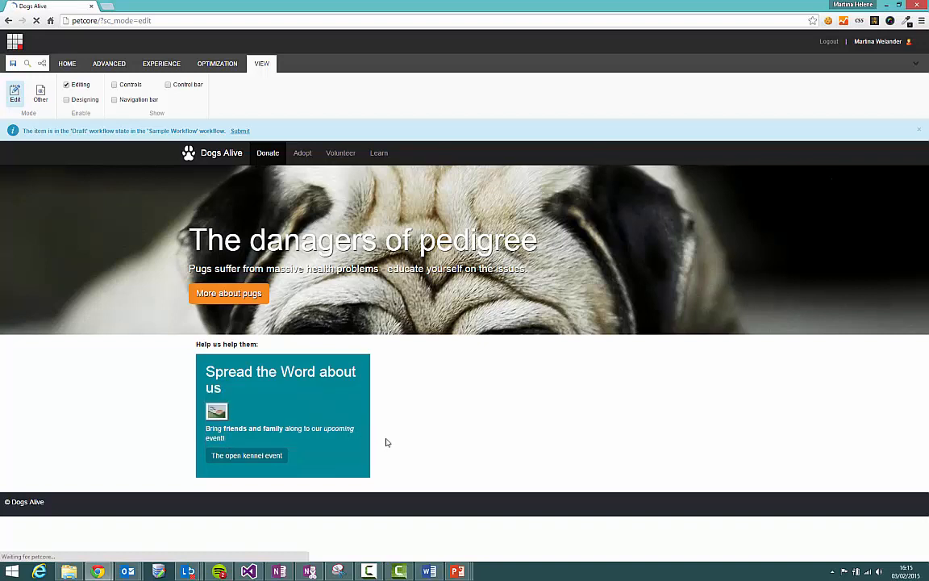
pyautogui.moveTo(298, 413)
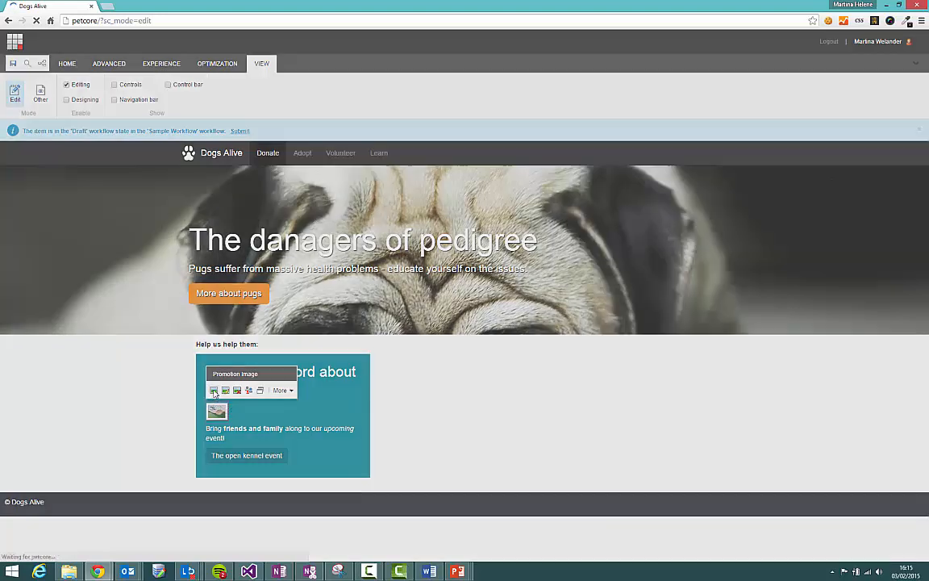
# Bring up Choose Image for the promotion and view the senior-dog item's details, then dismiss them.
pyautogui.click(213, 390)
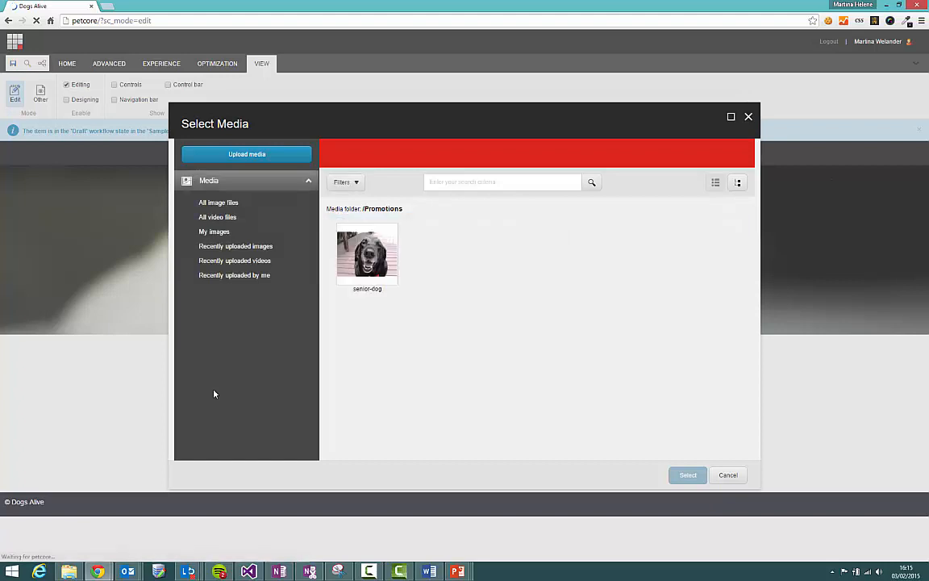
pyautogui.moveTo(427, 283)
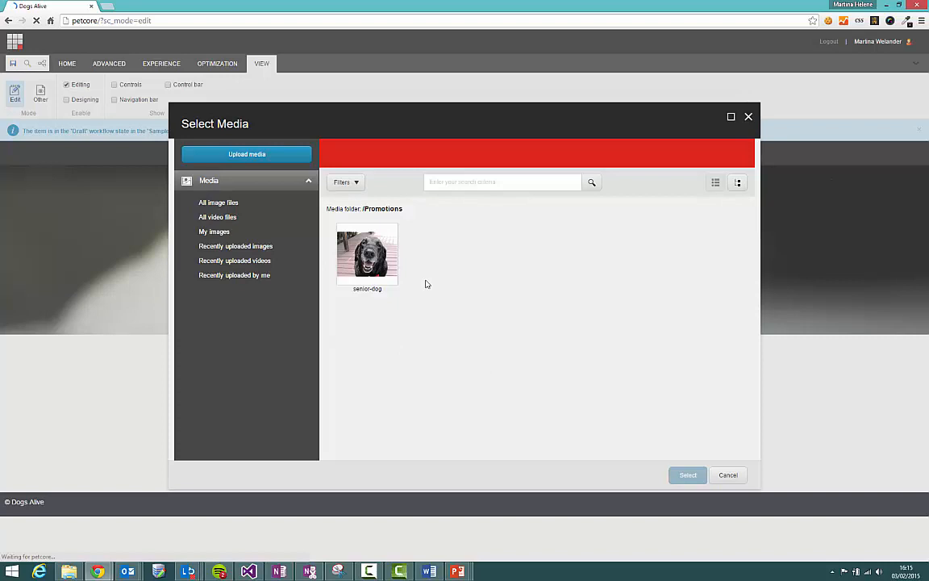
pyautogui.moveTo(421, 376)
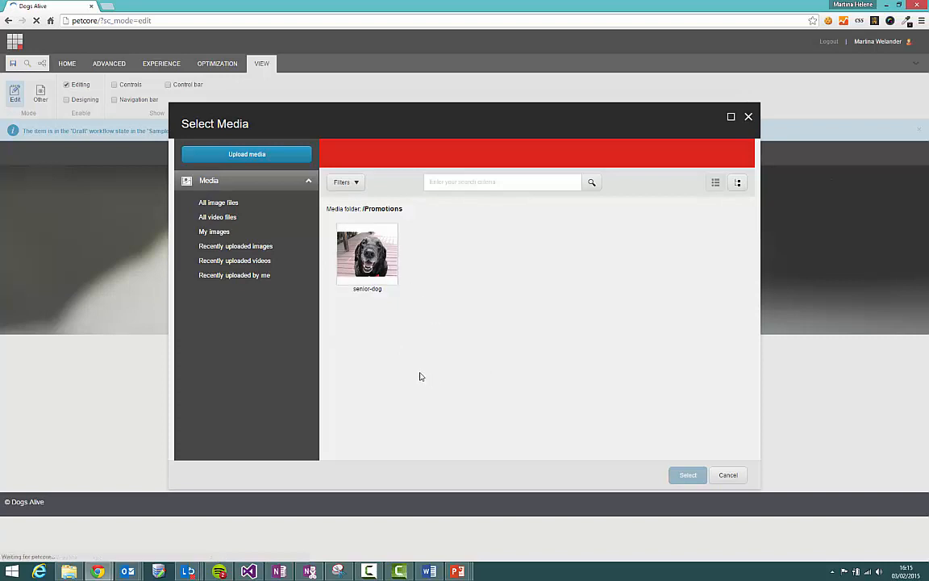
pyautogui.moveTo(418, 374)
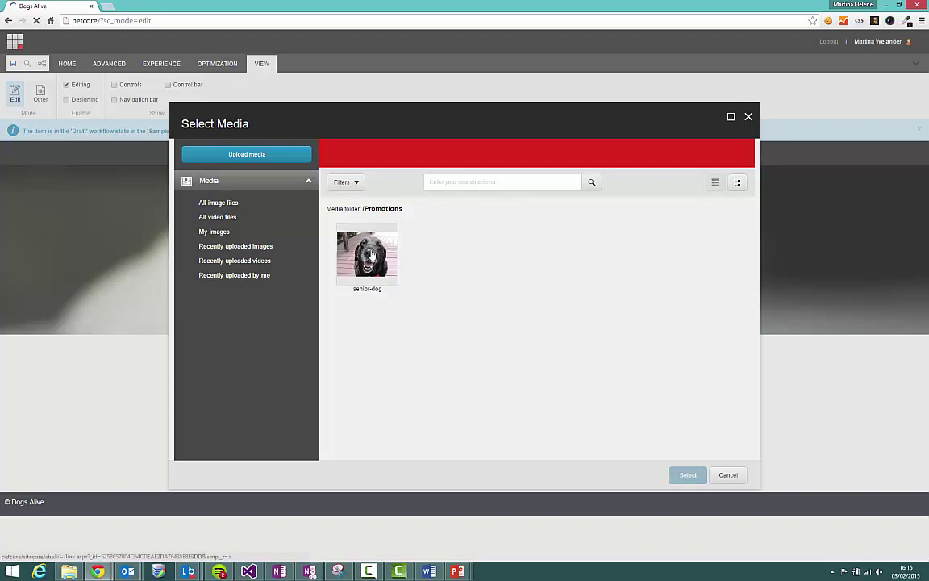
pyautogui.click(367, 254)
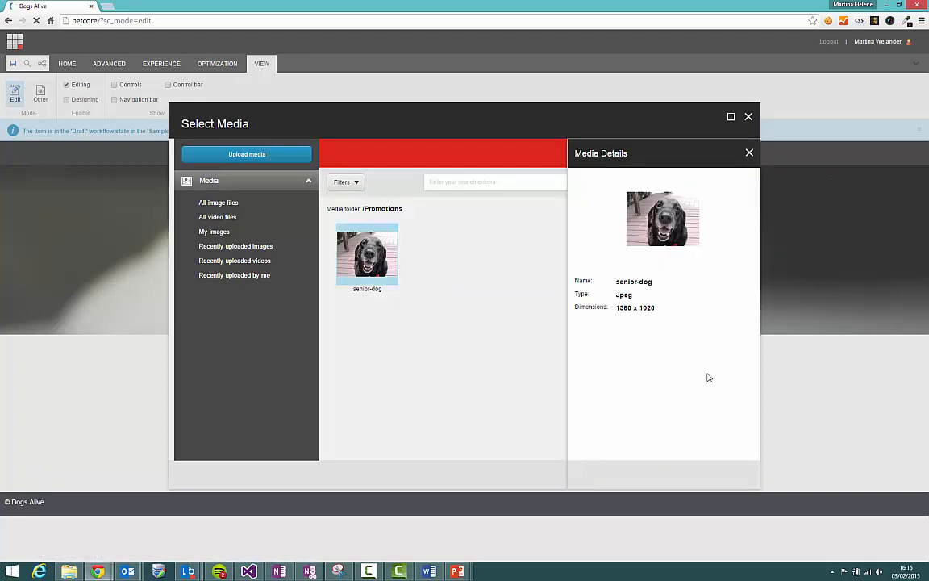
pyautogui.moveTo(672, 315)
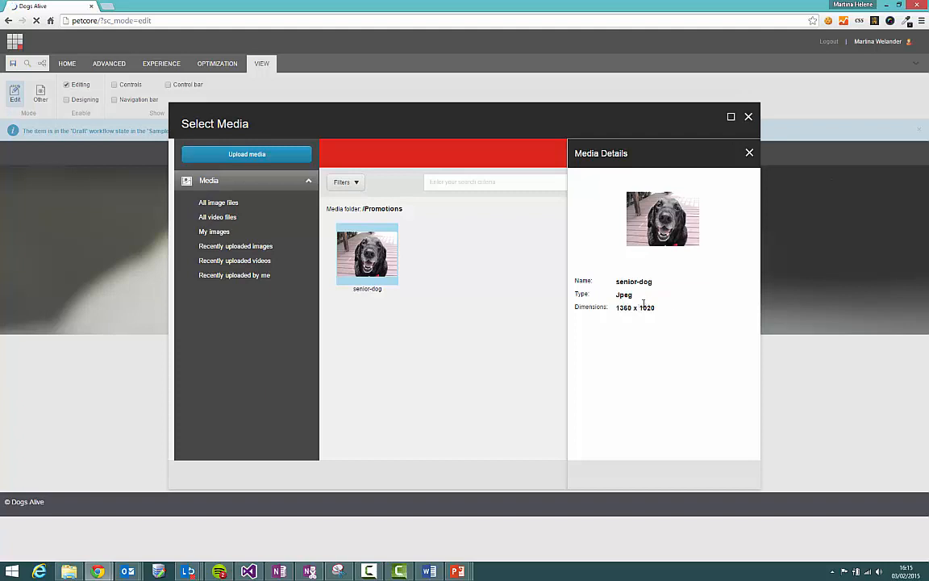
pyautogui.click(749, 153)
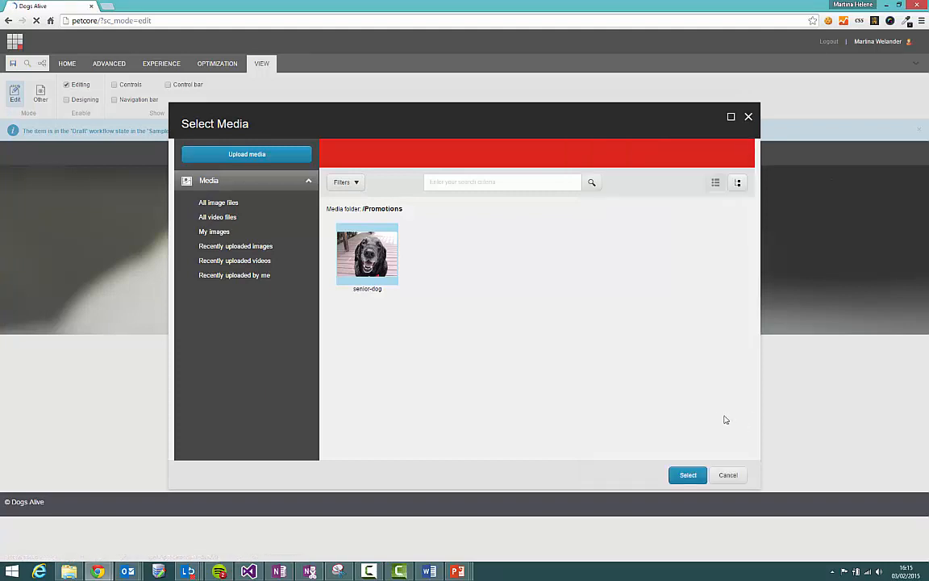
# Select the senior-dog thumbnail from Promotions and confirm it as the promotion image.
pyautogui.click(687, 474)
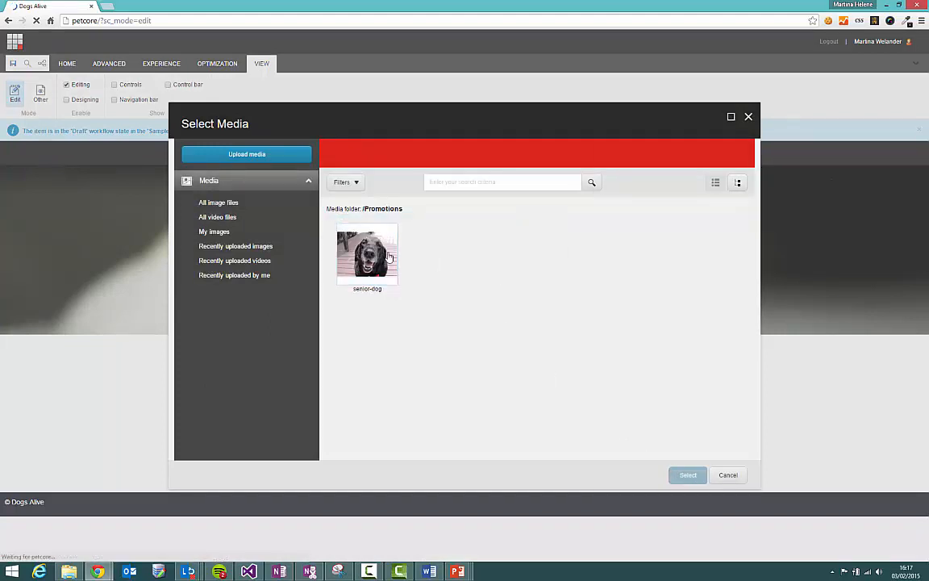
pyautogui.click(367, 254)
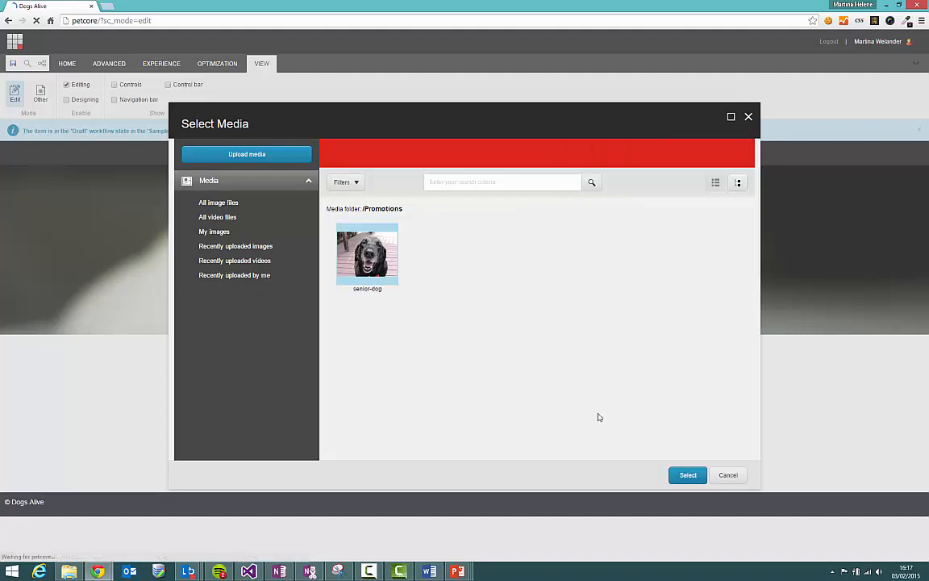
pyautogui.click(688, 475)
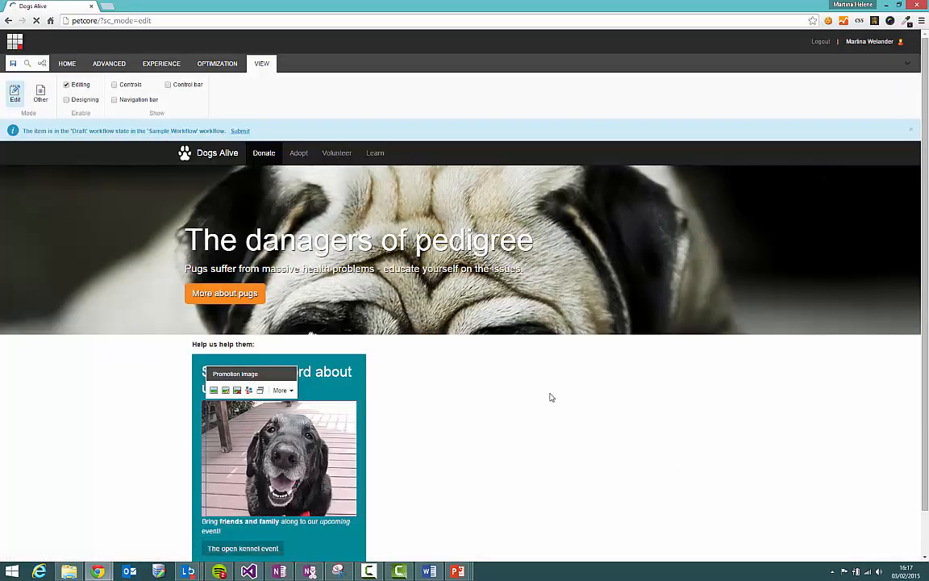
pyautogui.scroll(-3)
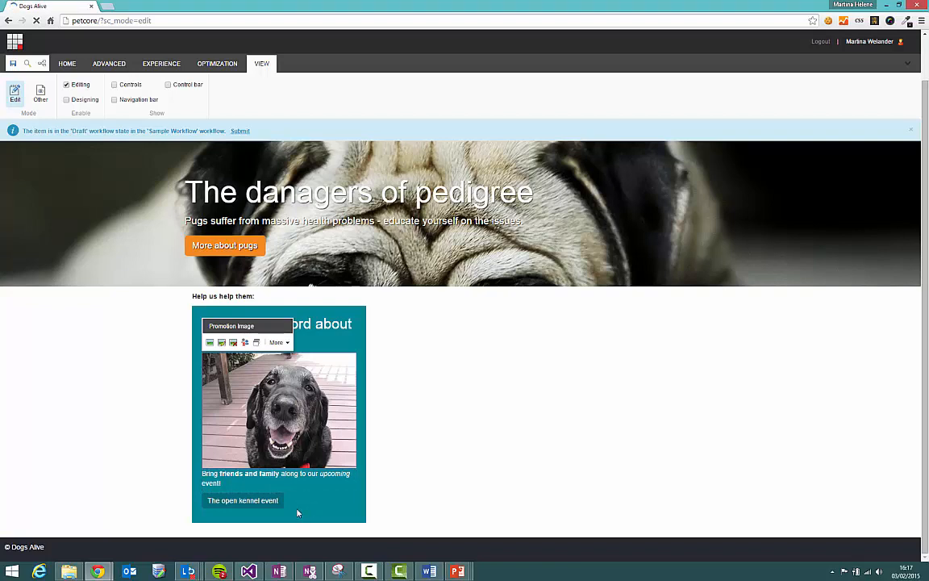
pyautogui.moveTo(297, 511)
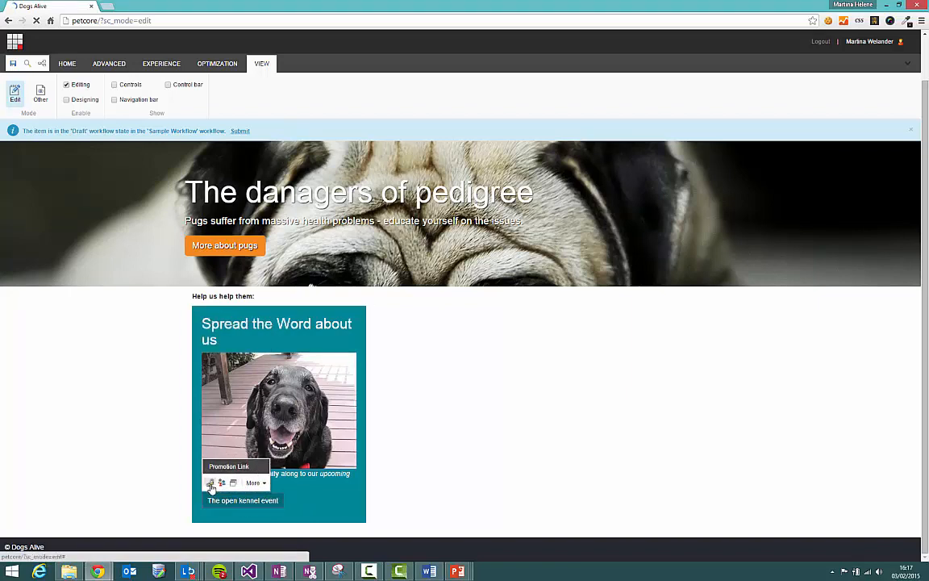
pyautogui.moveTo(210, 484)
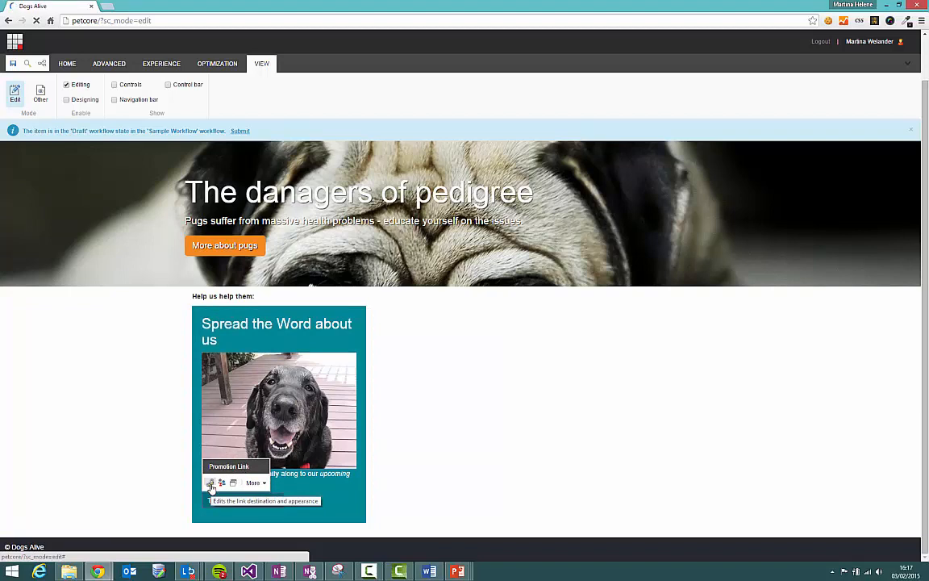
# Edit the open kennel event link, reposition its dialog and browse External, Anchor and Mail link types.
pyautogui.click(212, 483)
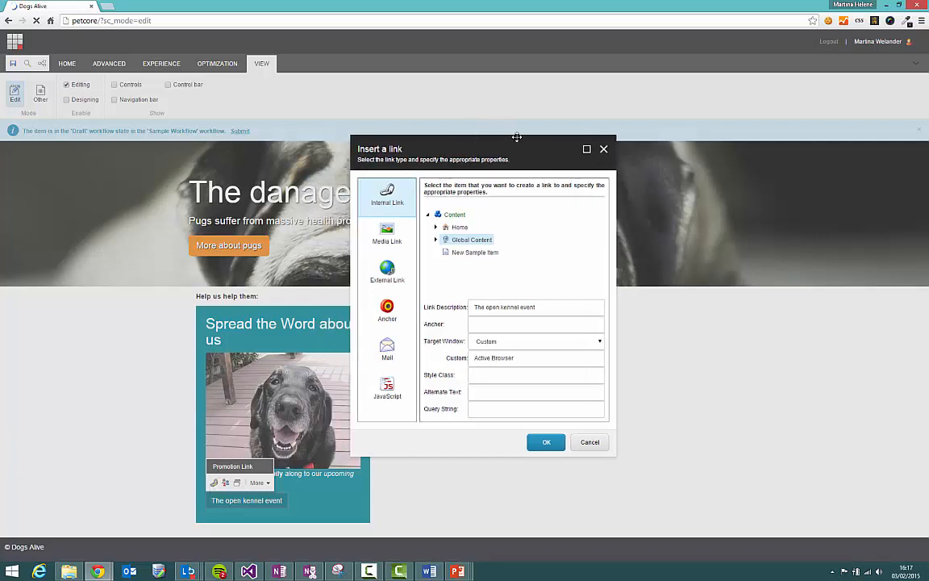
pyautogui.moveTo(516, 149); pyautogui.dragTo(551, 149)
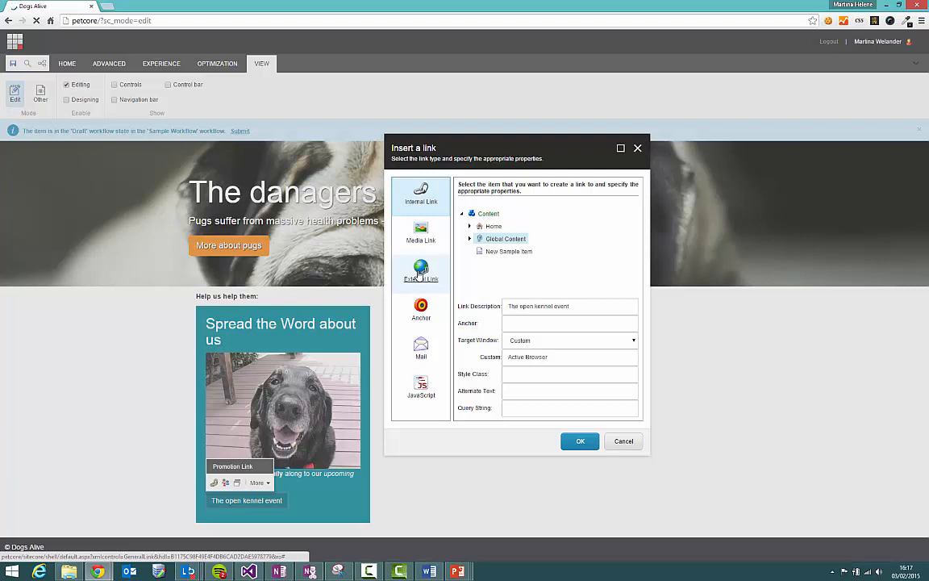
pyautogui.click(421, 308)
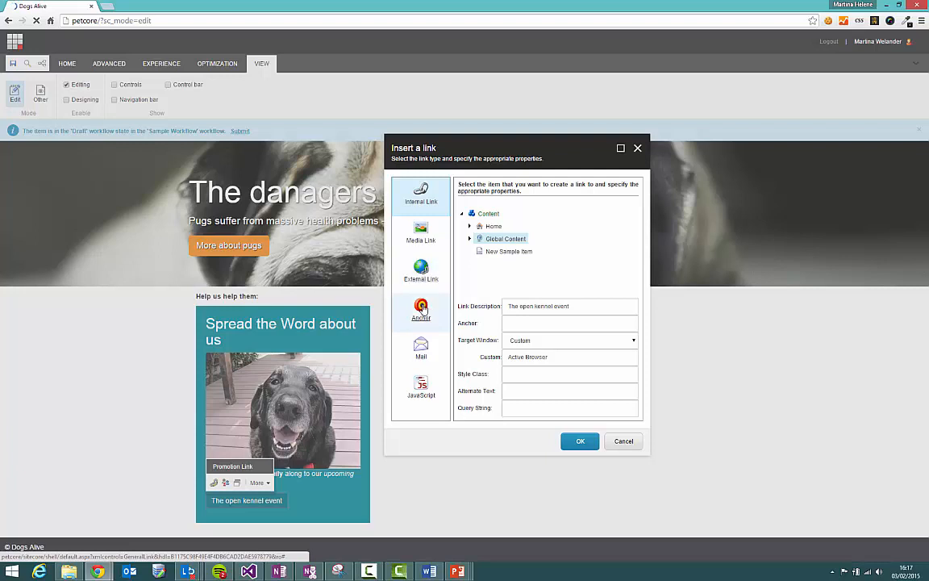
pyautogui.moveTo(420, 349)
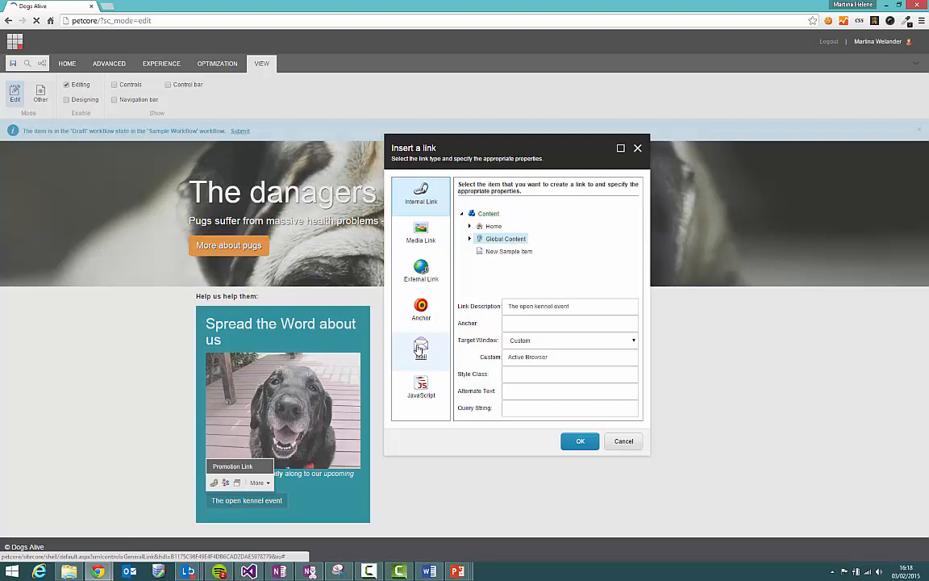
pyautogui.click(421, 351)
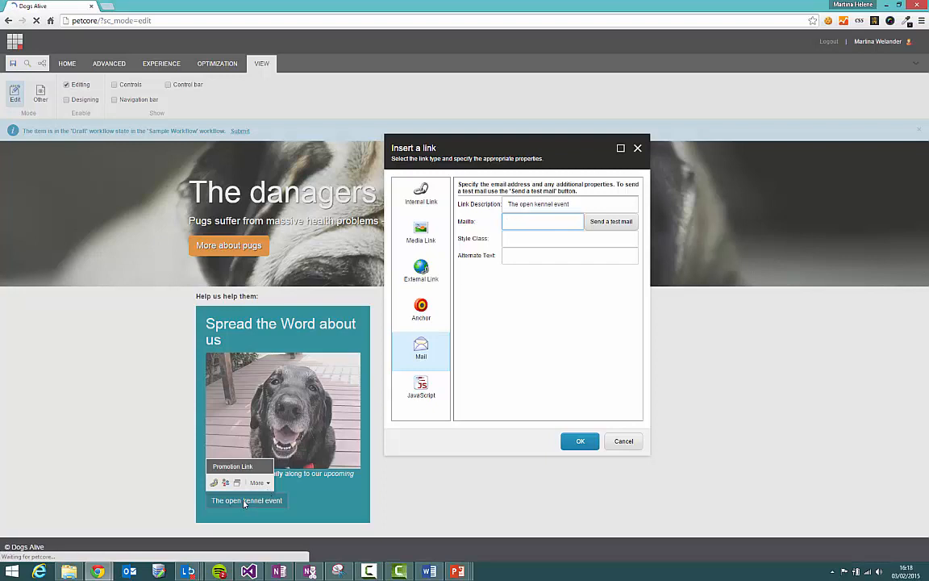
# Switch back to Internal Link, select the description text and expand Content > Home.
pyautogui.click(543, 221)
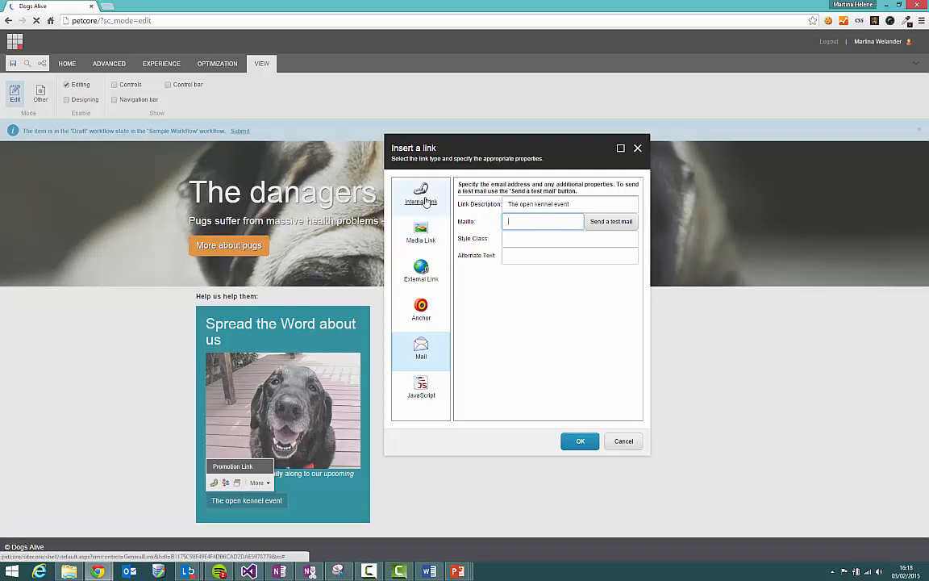
pyautogui.click(420, 194)
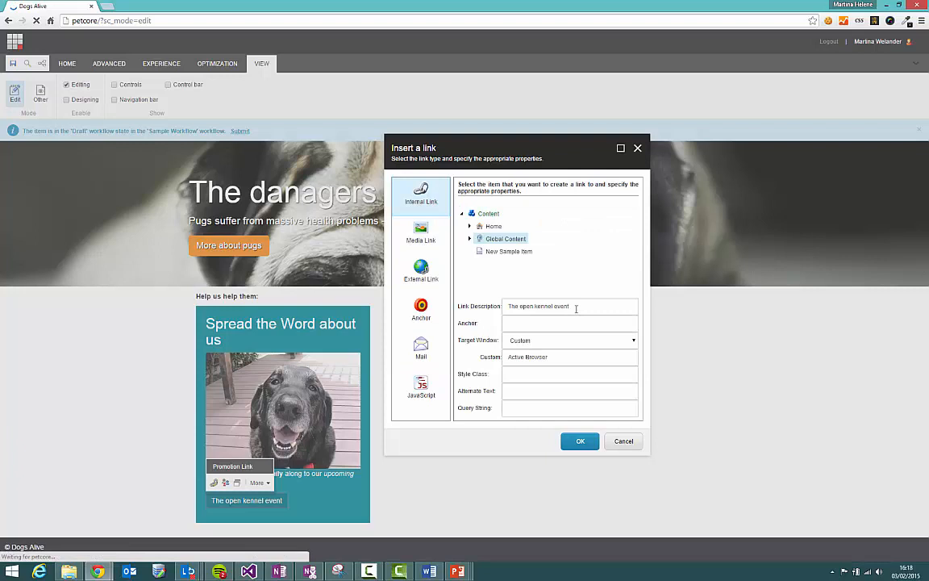
pyautogui.tripleClick(539, 307)
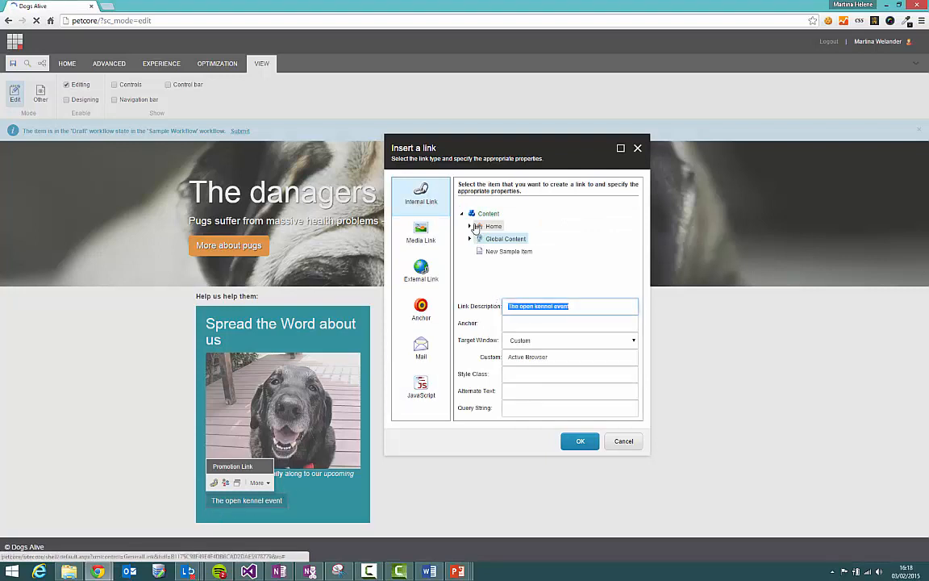
pyautogui.click(471, 226)
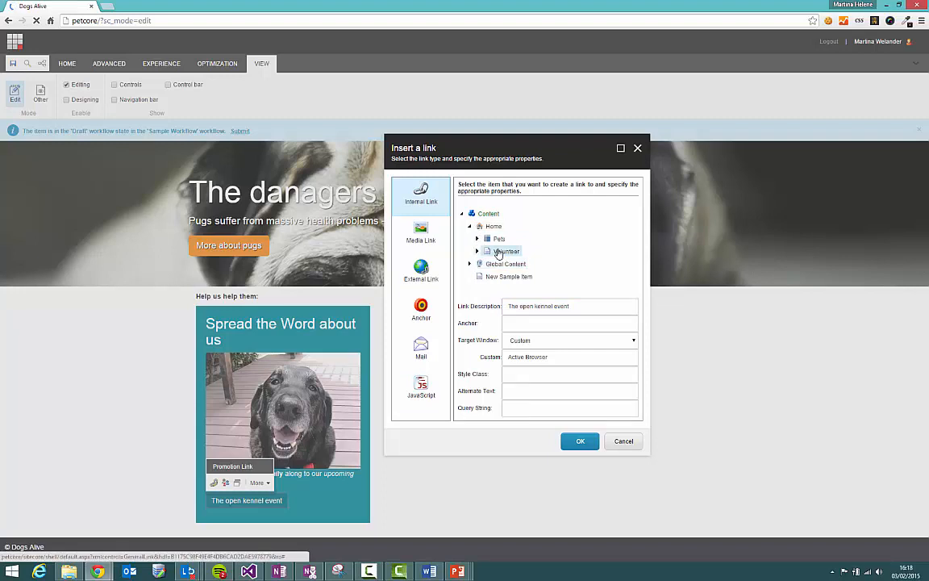
# Choose the Volunteer page as the link target and apply it with OK.
pyautogui.click(504, 251)
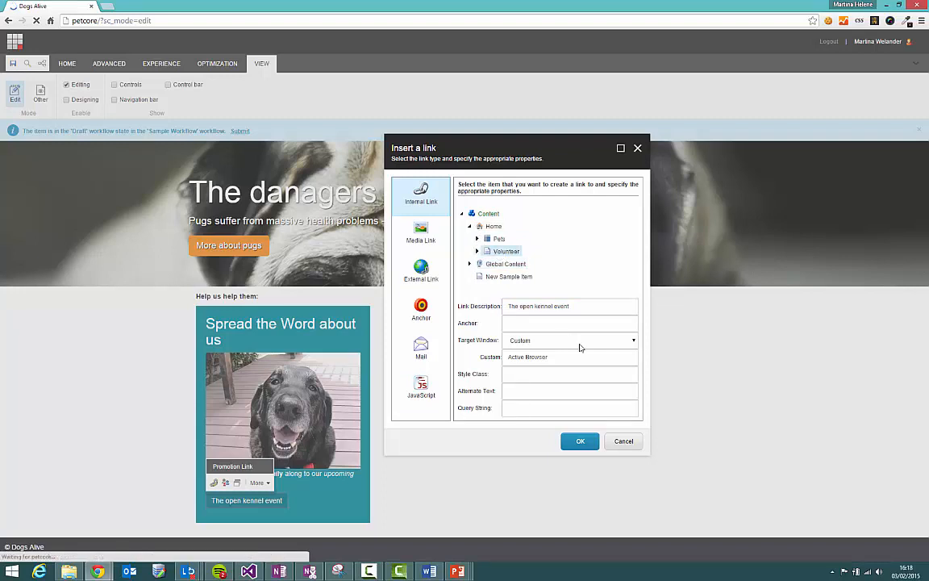
pyautogui.click(634, 340)
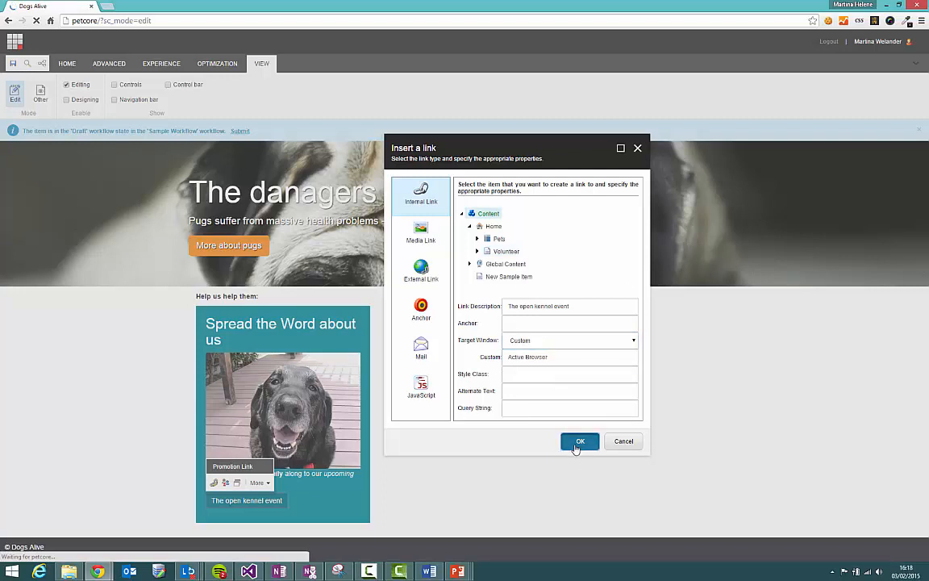
pyautogui.click(580, 442)
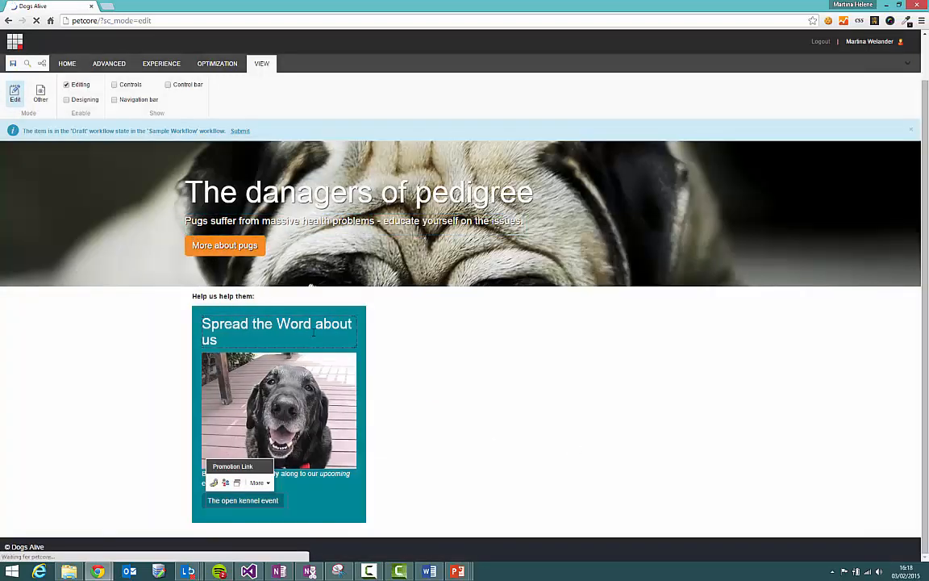
# Leave the link field and tick Controls to outline every editable field on the home page.
pyautogui.click(277, 331)
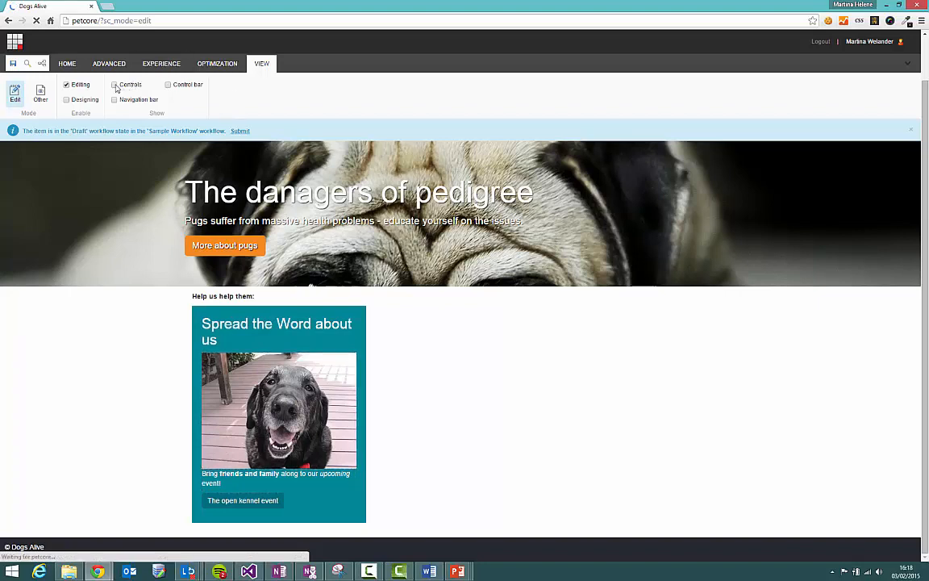
pyautogui.click(115, 85)
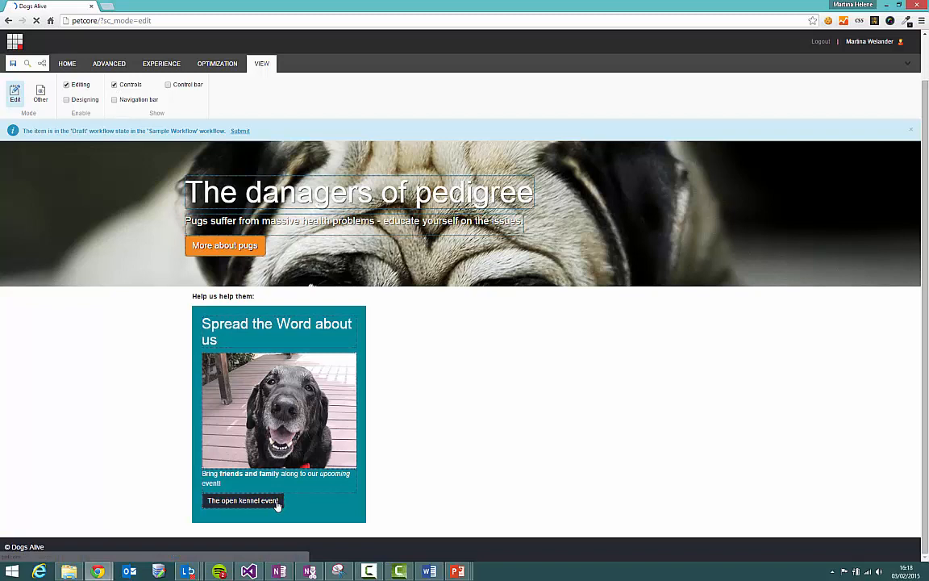
pyautogui.click(243, 501)
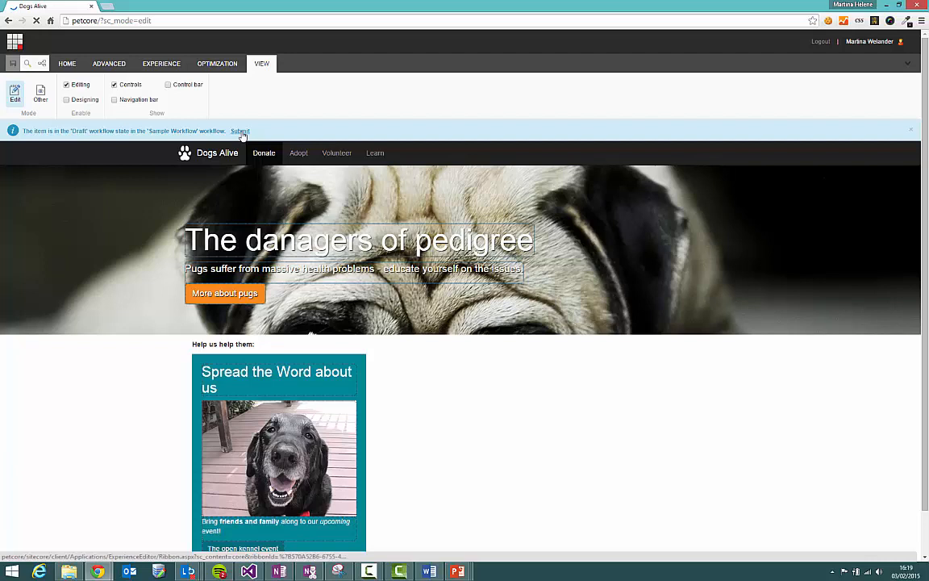
# Submit the draft home page through its workflow from the notification bar.
pyautogui.click(241, 131)
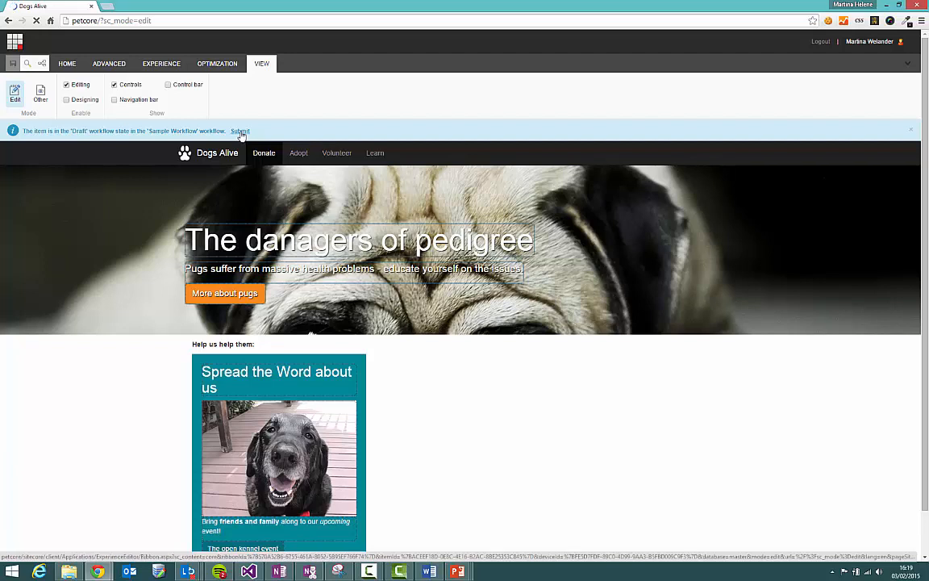
pyautogui.moveTo(236, 135)
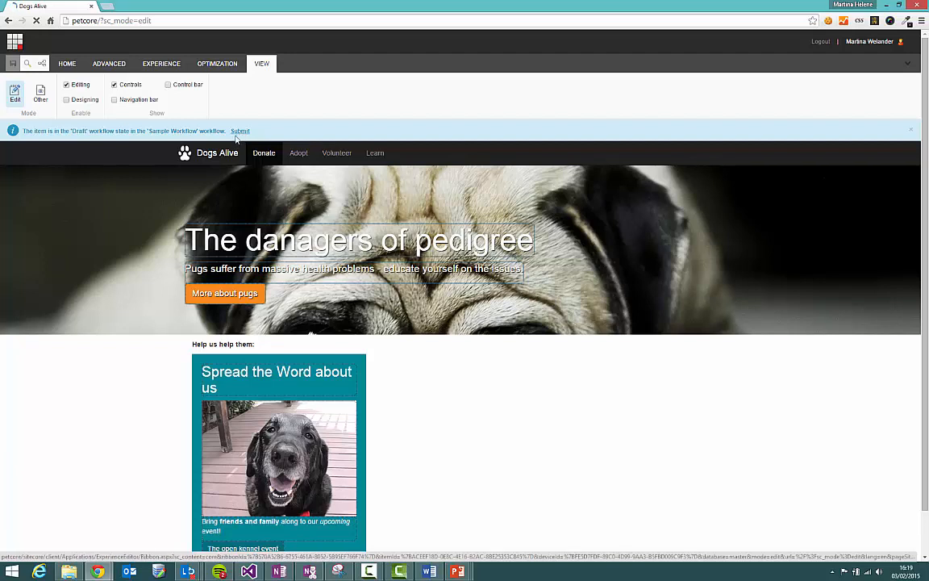